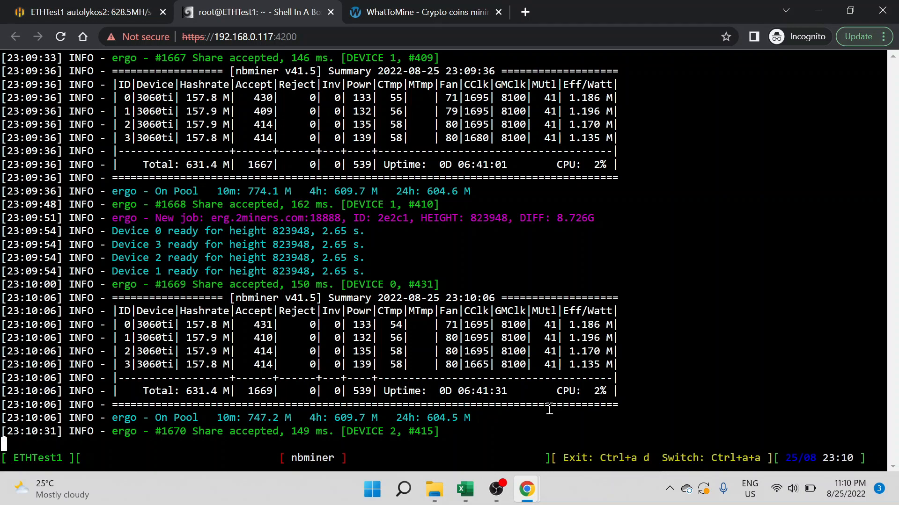
Step: Switch to WhatToMine and enable the Autolykos algorithm, checking the nbminer terminal for figures
scroll("down", 3)
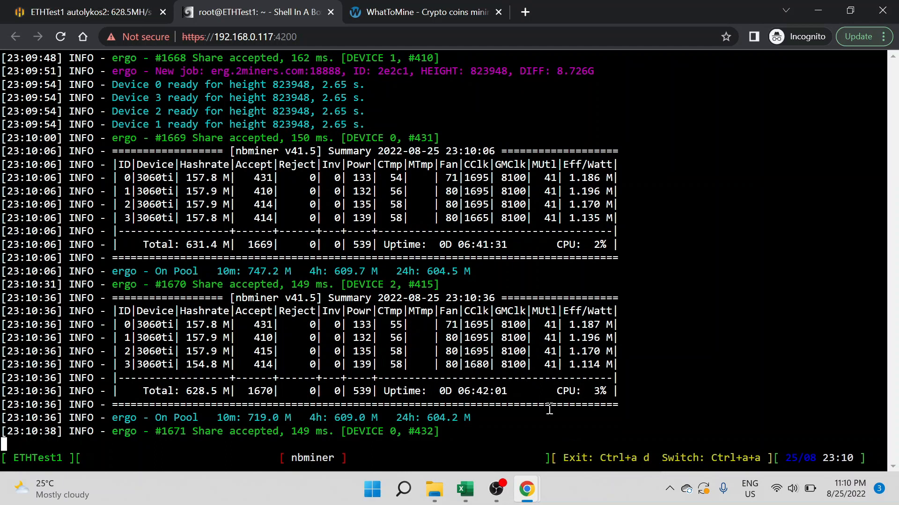
mouse_move(402, 404)
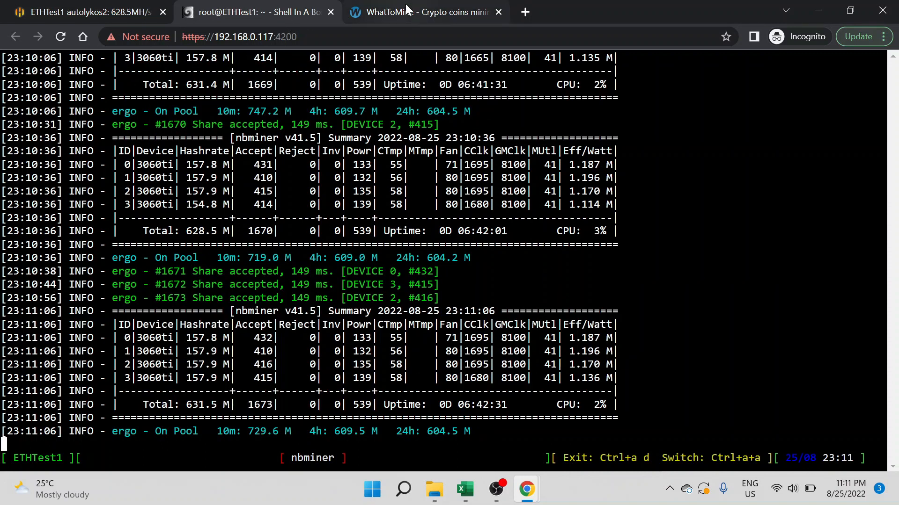
mouse_move(410, 12)
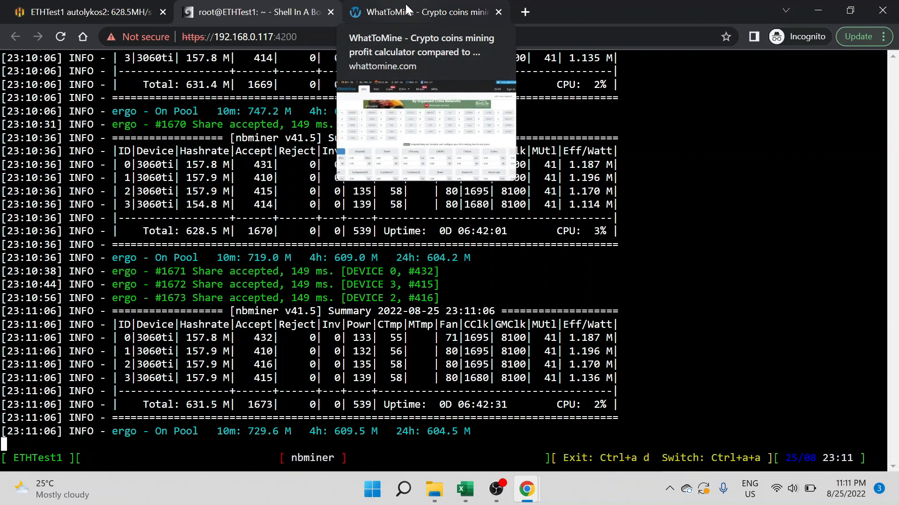
left_click(418, 12)
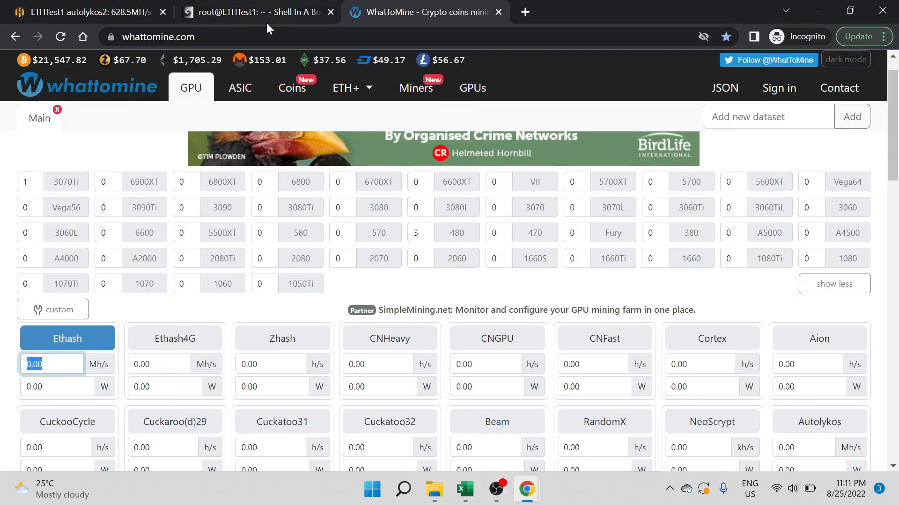
left_click(262, 13)
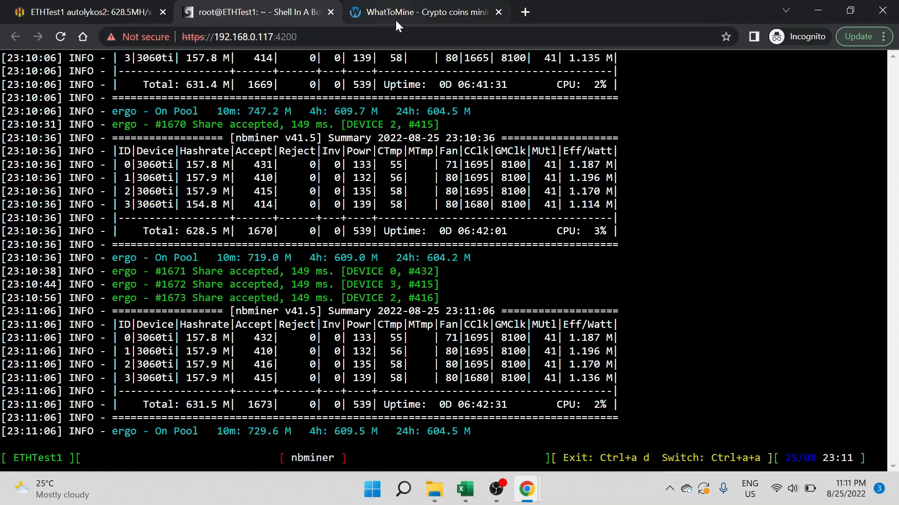
left_click(418, 12)
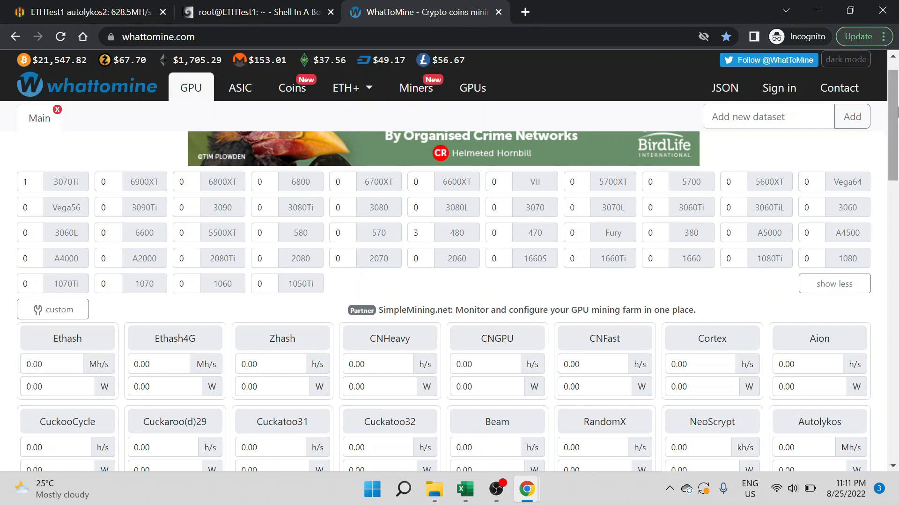
scroll("down", 3)
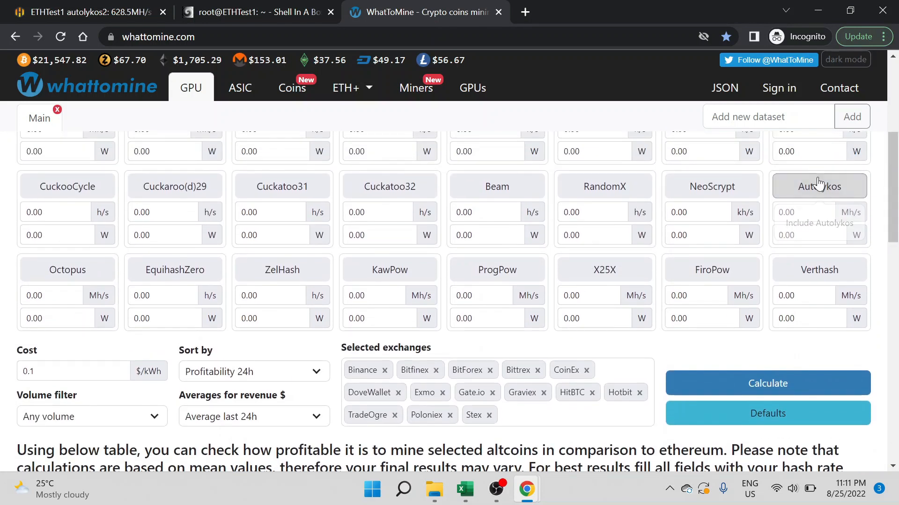
left_click(819, 185)
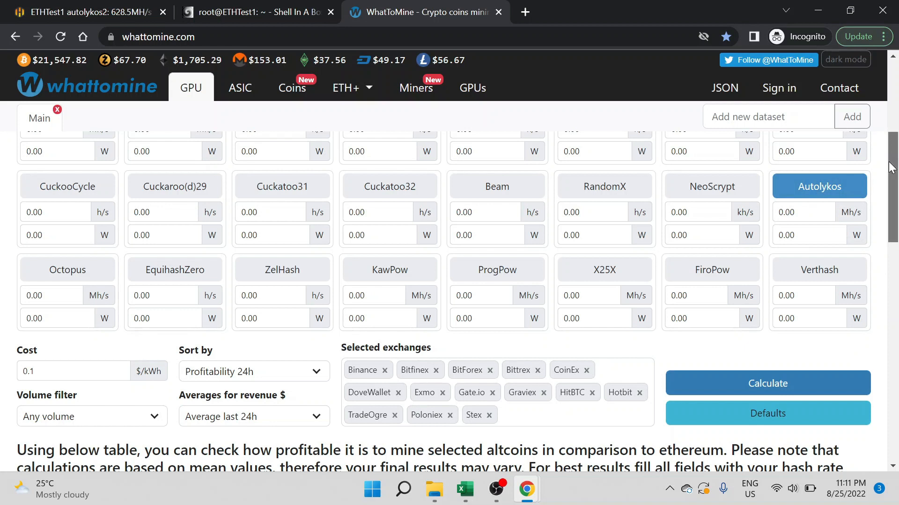
Step: Calculate Autolykos profitability at 630 Mh/s and 540 W, giving Ergo $5.12 revenue and $3.82 profit
scroll("down", 3)
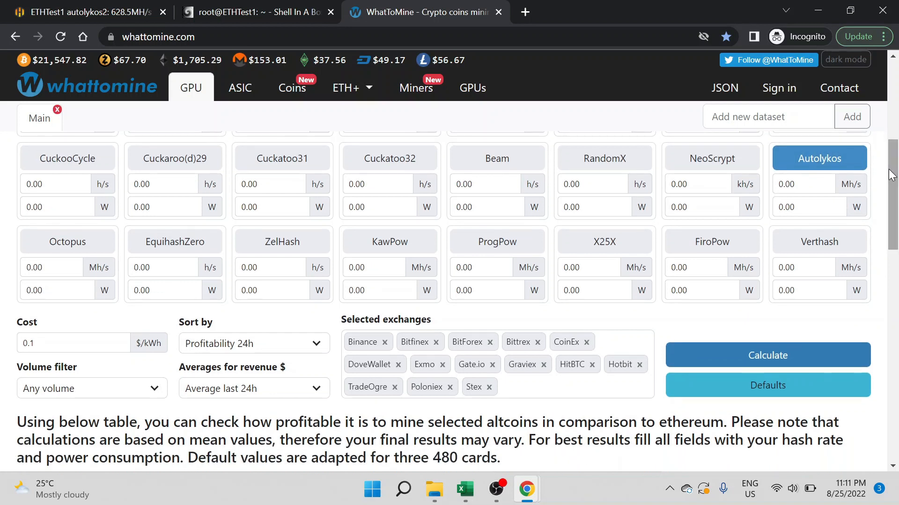
left_click(803, 183)
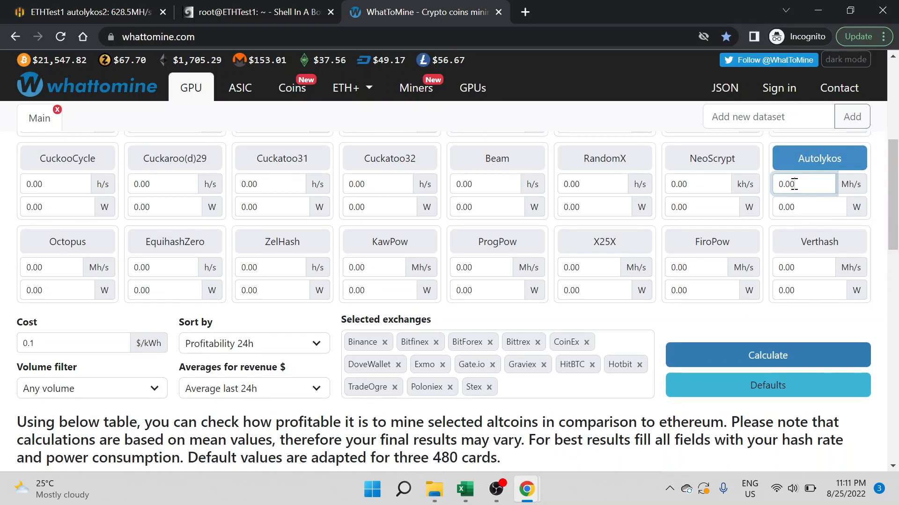
type("639")
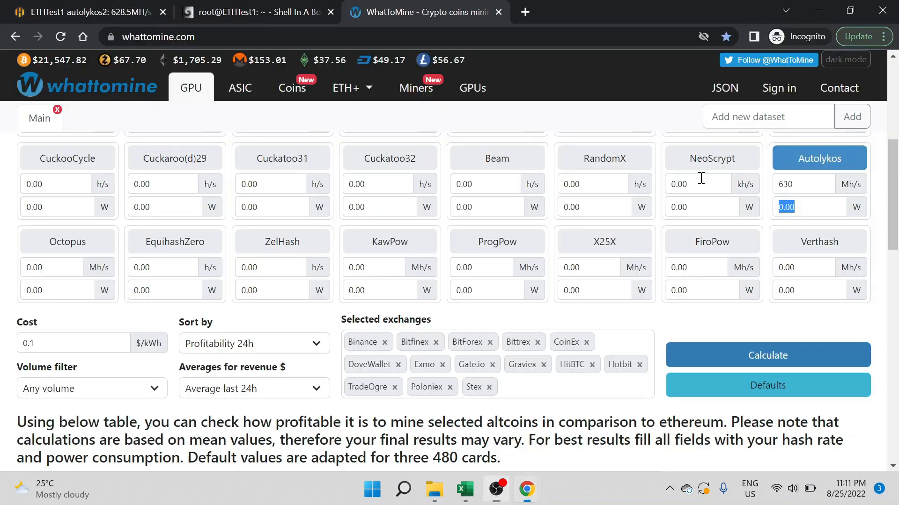
left_click(259, 12)
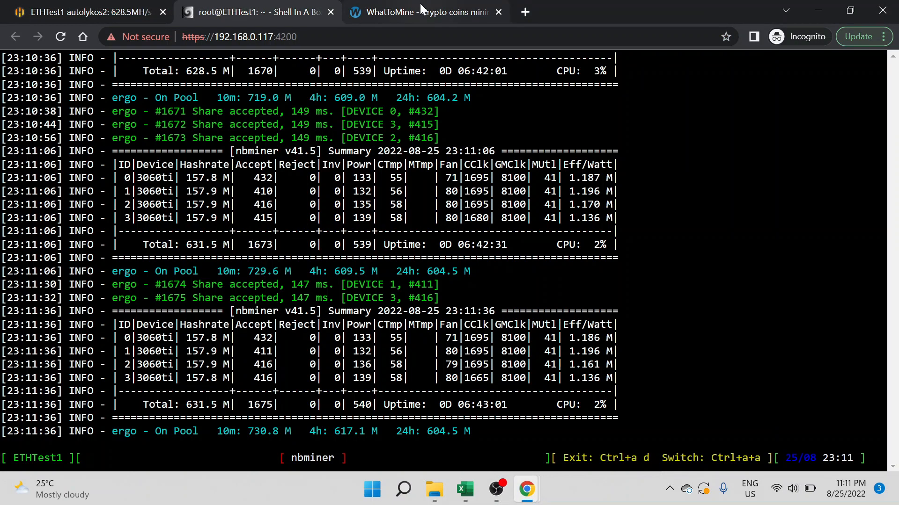
left_click(422, 12)
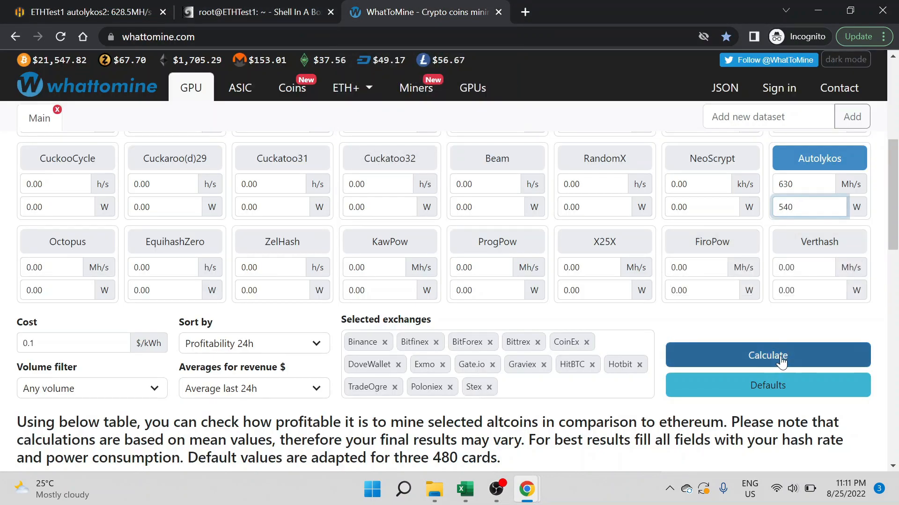
left_click(767, 356)
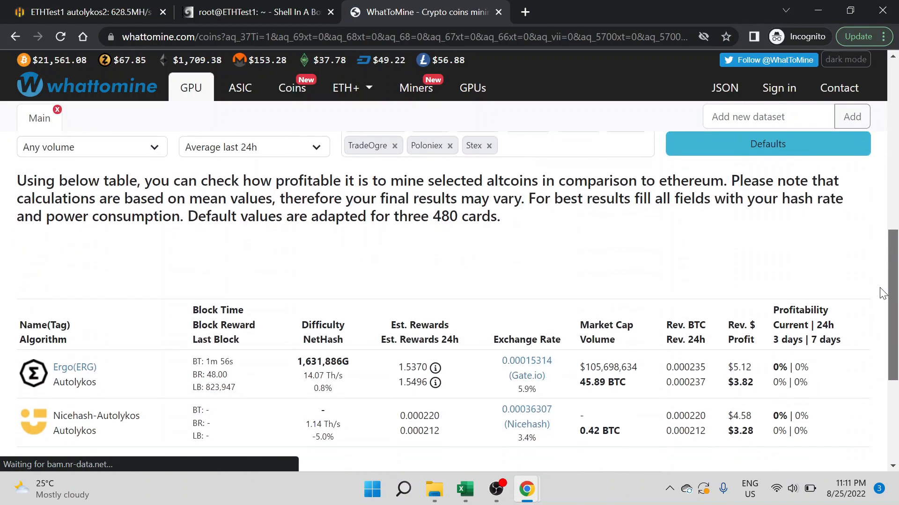
scroll("down", 3)
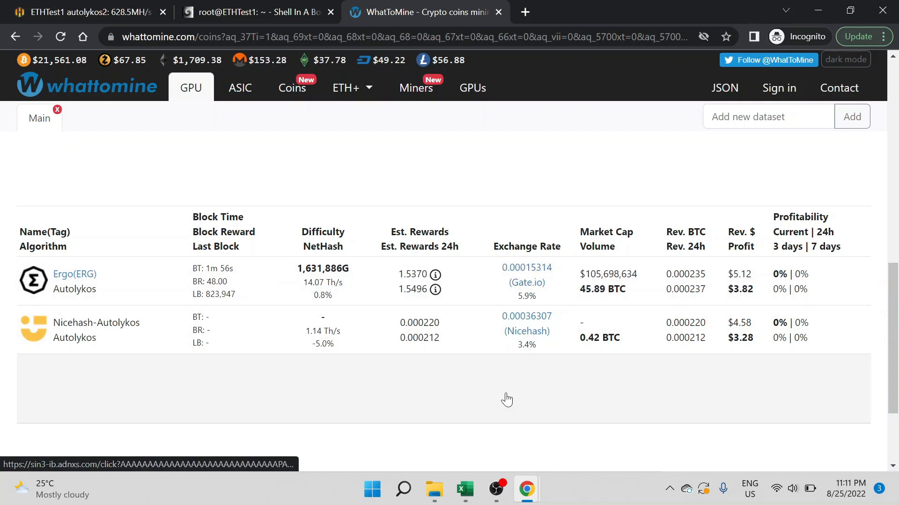
Step: Look up Ergo's price on CoinMarketCap and enter $3.27 in the ERG sheet's price cell
left_click(465, 489)
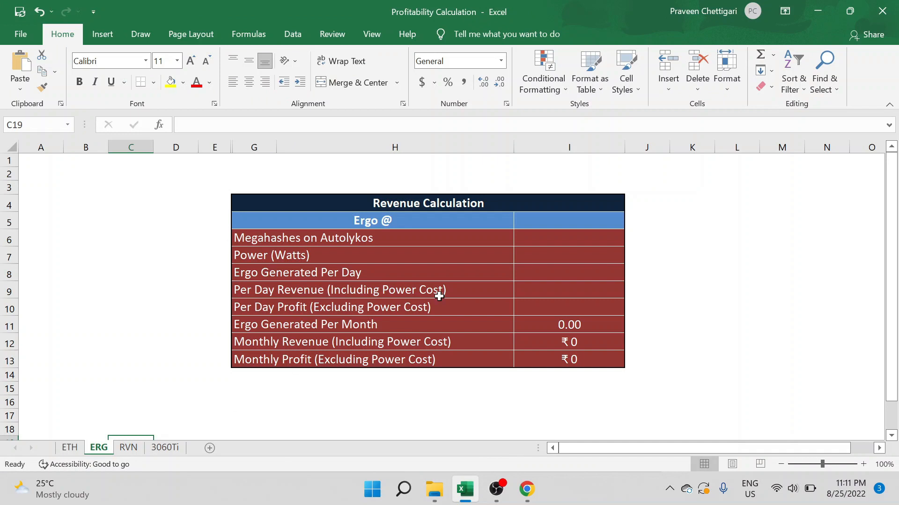
left_click(569, 220)
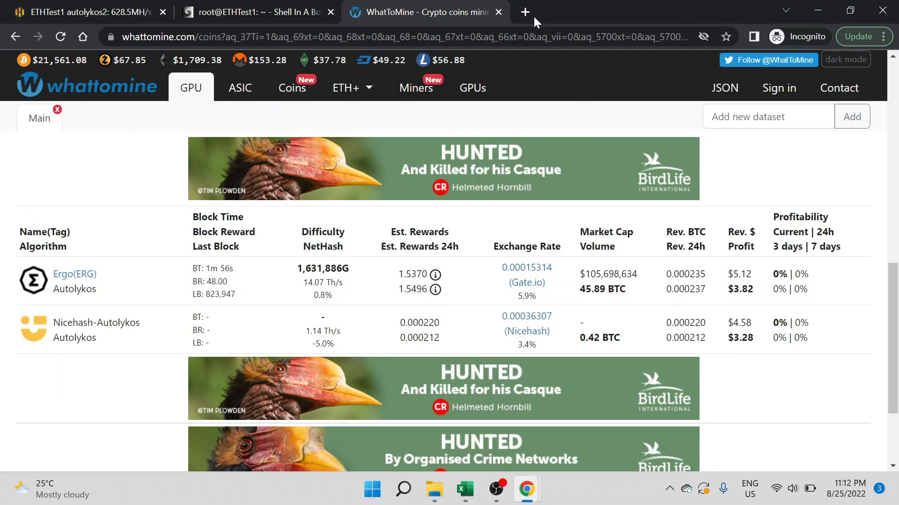
type("ergo pr")
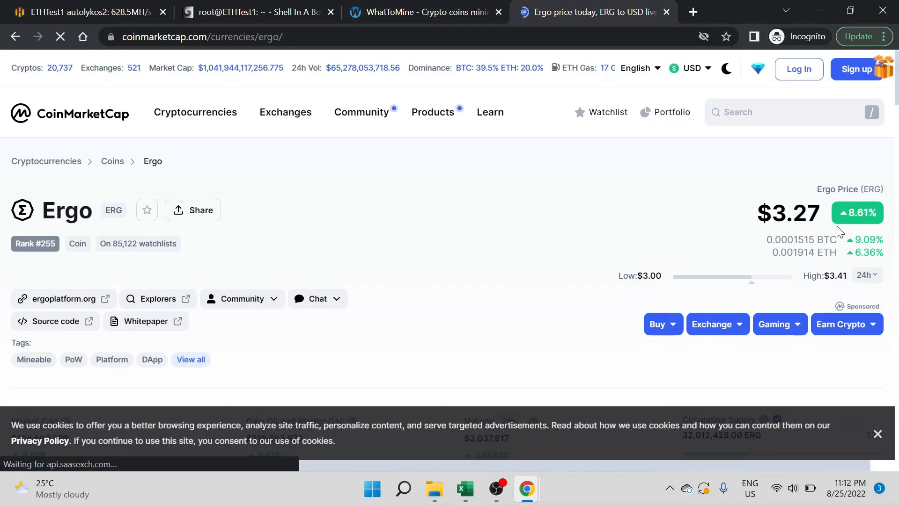
left_click(464, 489)
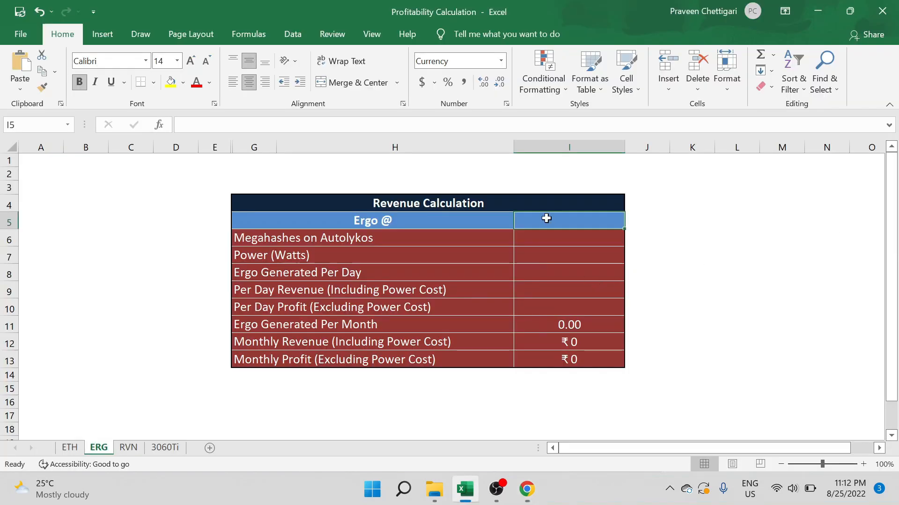
type("$3.27")
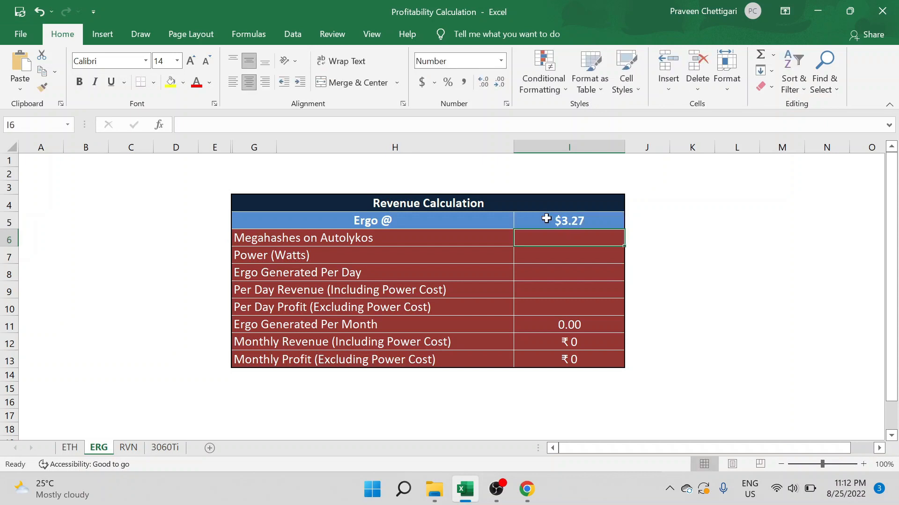
mouse_move(594, 242)
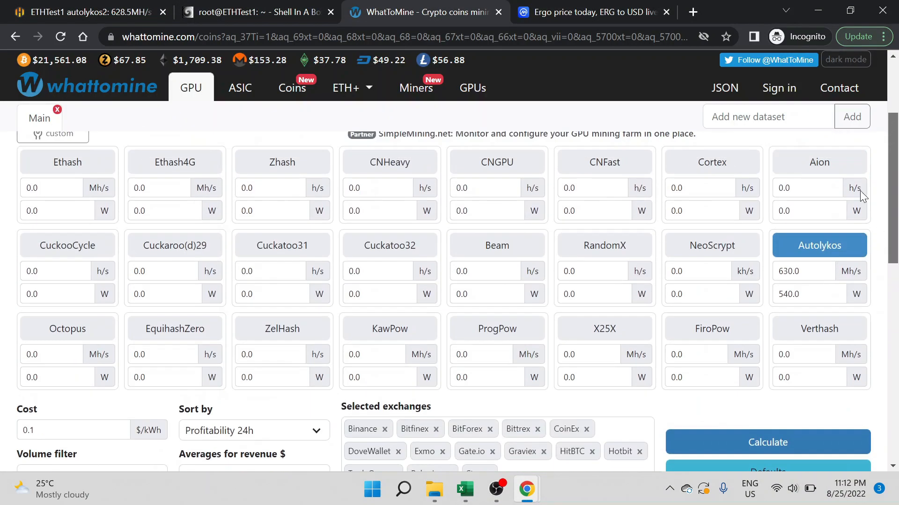
Step: Enter 630.0 Autolykos megahashes in the ERG sheet and reopen WhatToMine's Ergo results
left_click(464, 489)
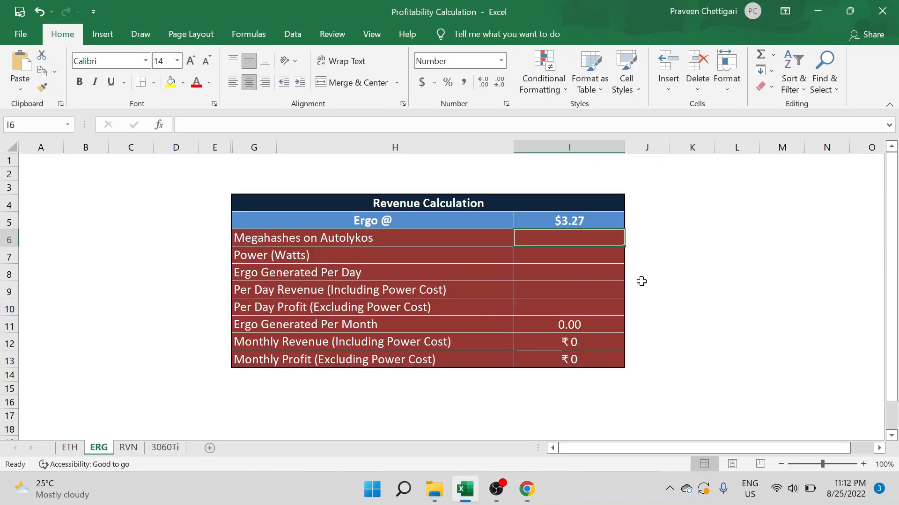
type("630.0")
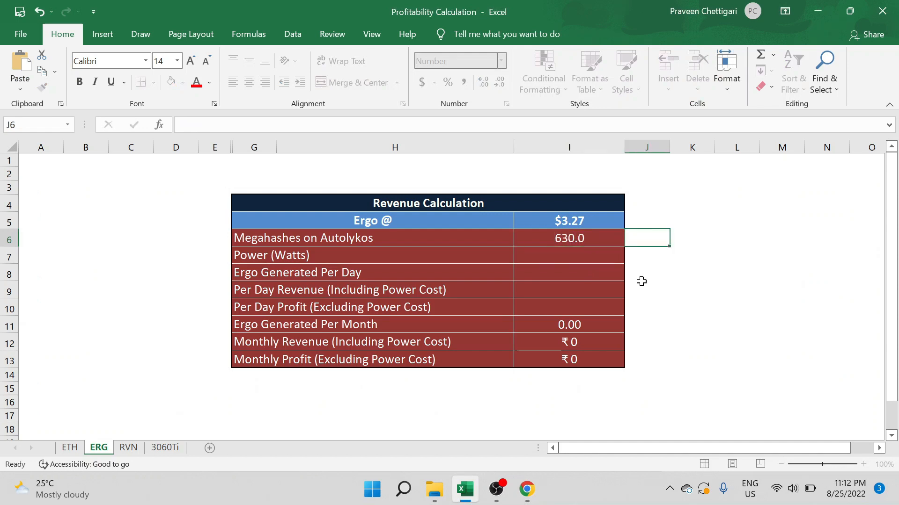
left_click(569, 254)
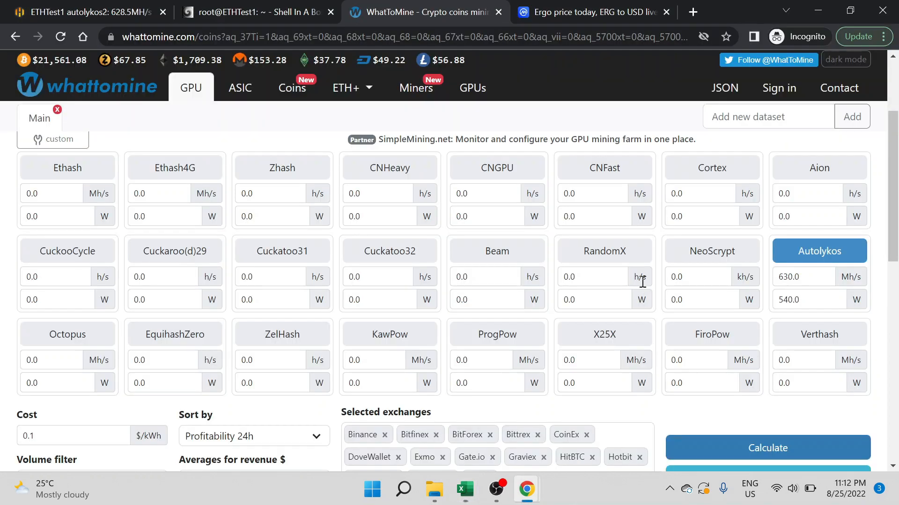
left_click(464, 489)
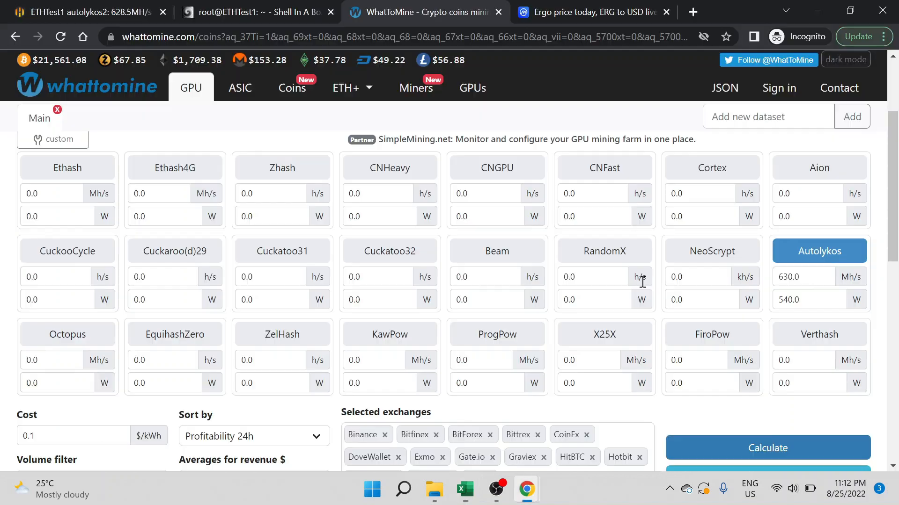
scroll("down", 3)
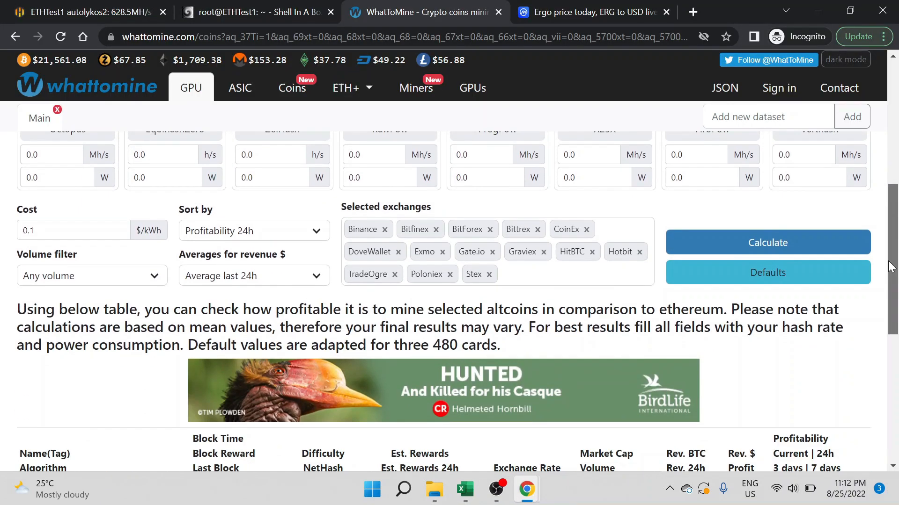
scroll("down", 3)
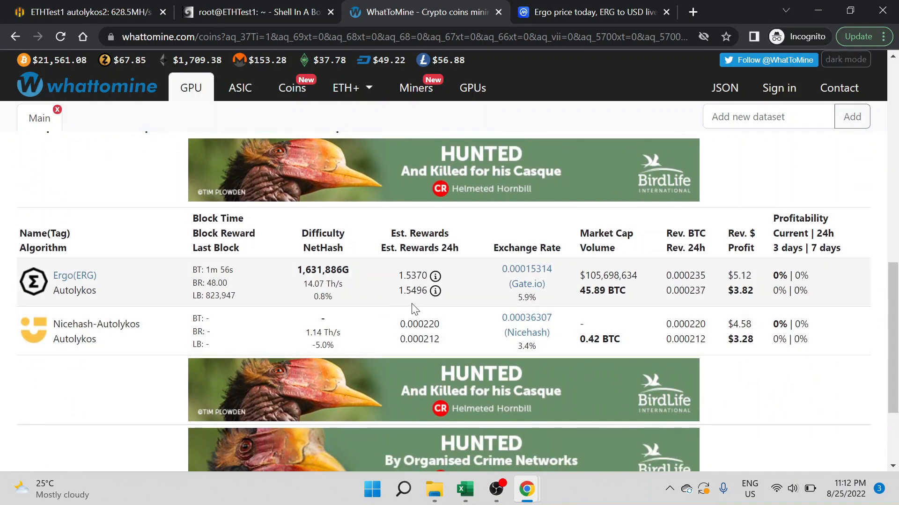
left_click(464, 489)
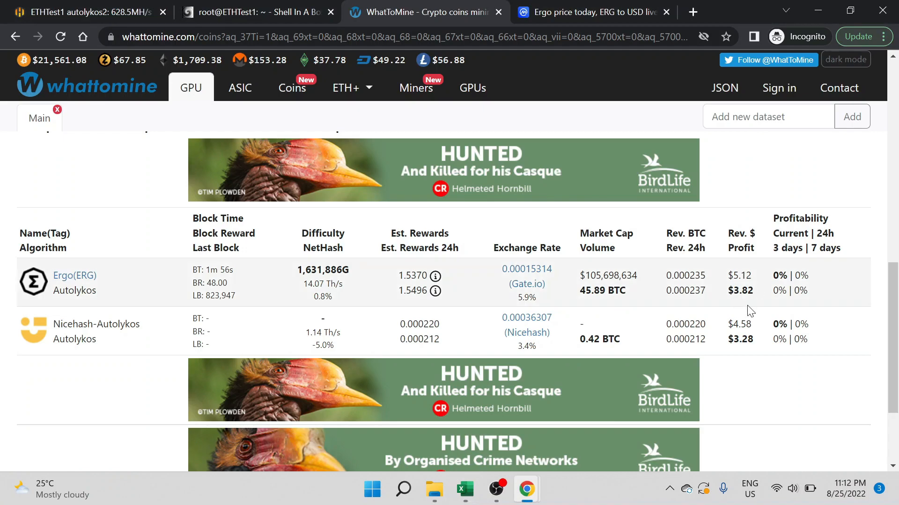
left_click(464, 490)
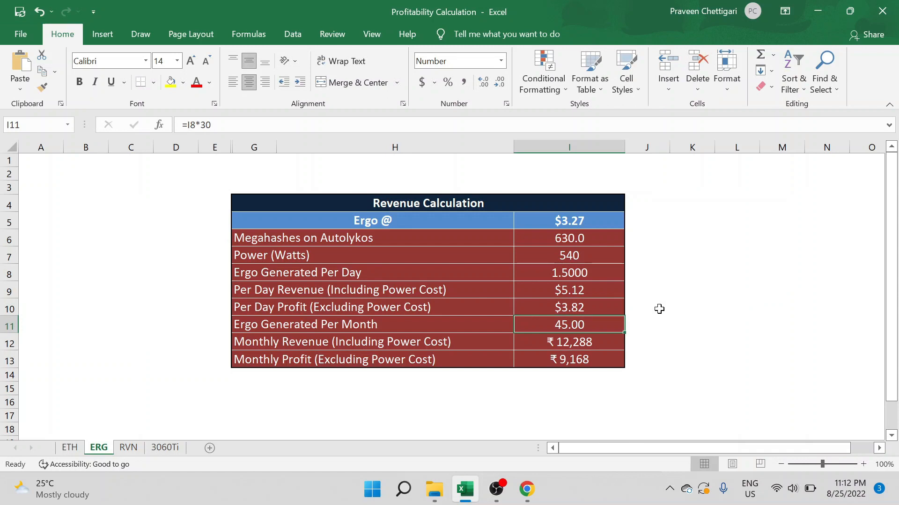
mouse_move(572, 327)
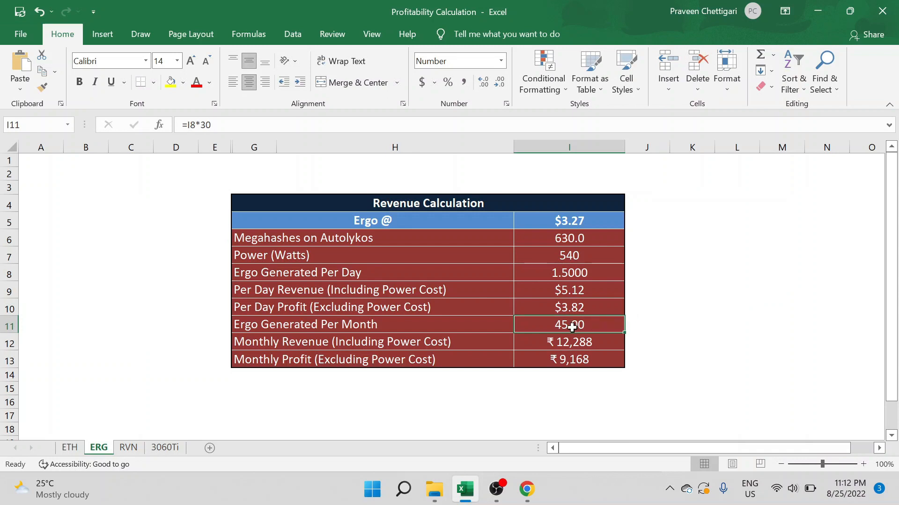
mouse_move(595, 329)
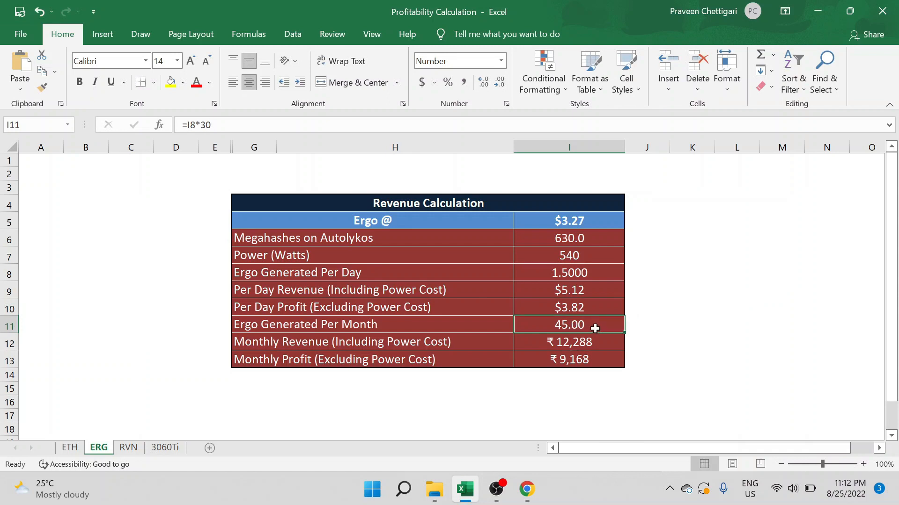
mouse_move(532, 342)
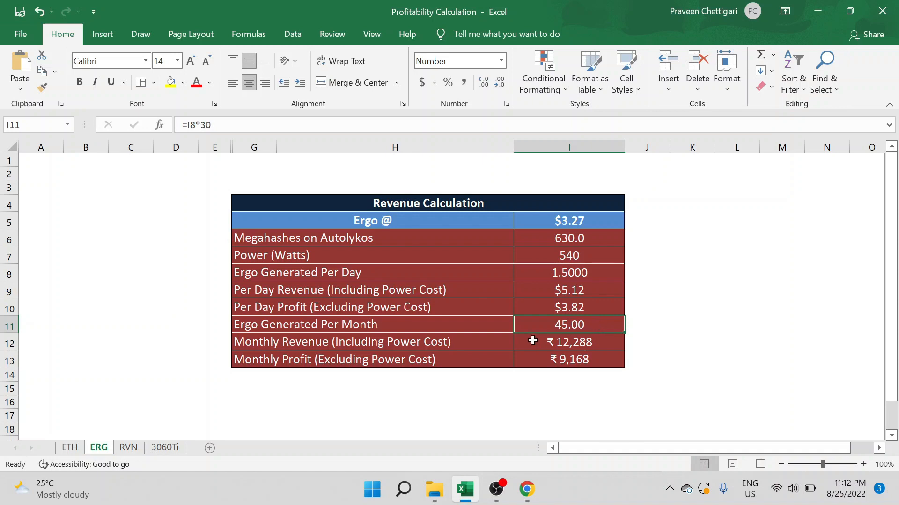
mouse_move(596, 353)
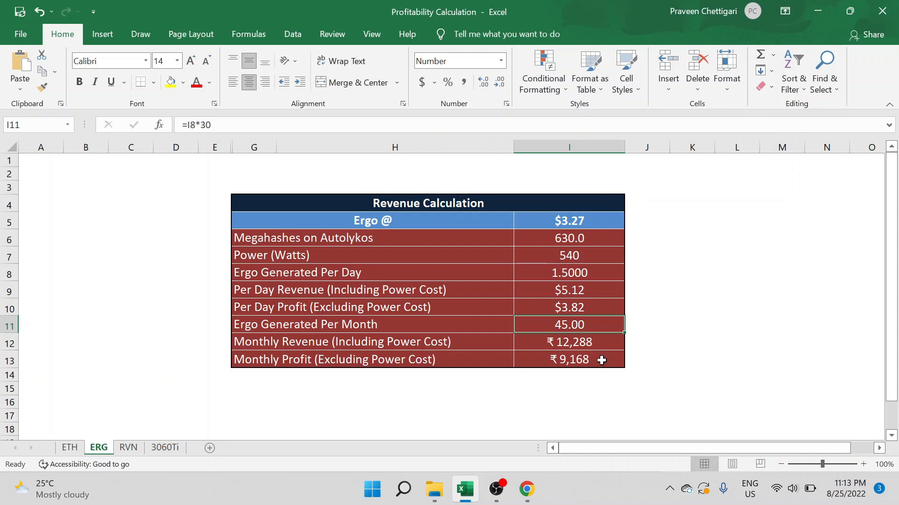
left_click(569, 360)
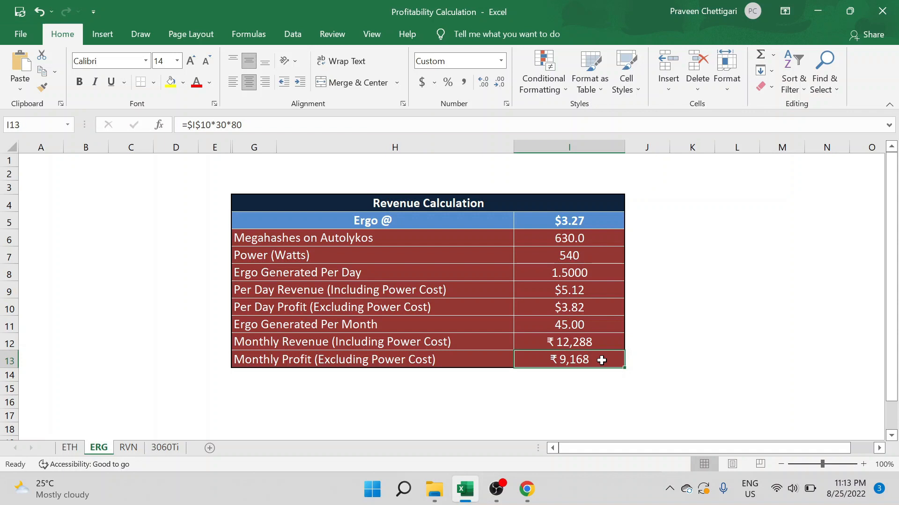
left_click(575, 220)
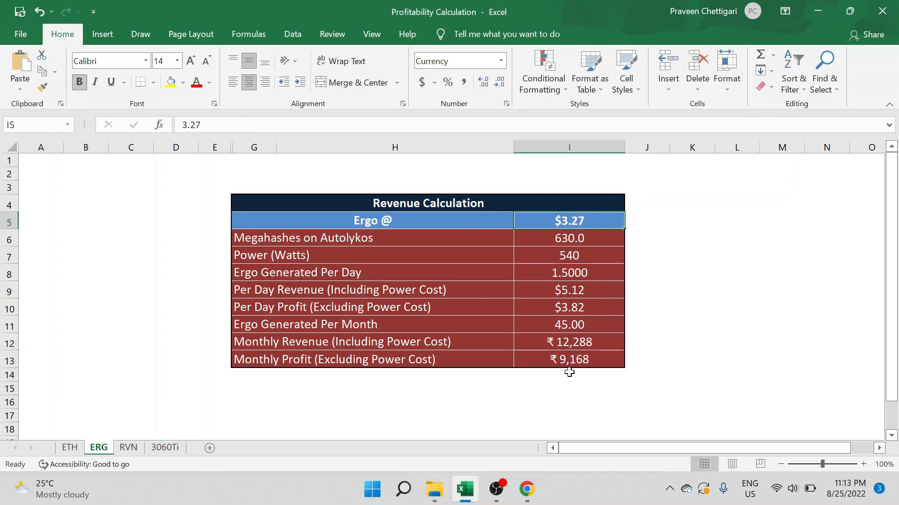
mouse_move(565, 219)
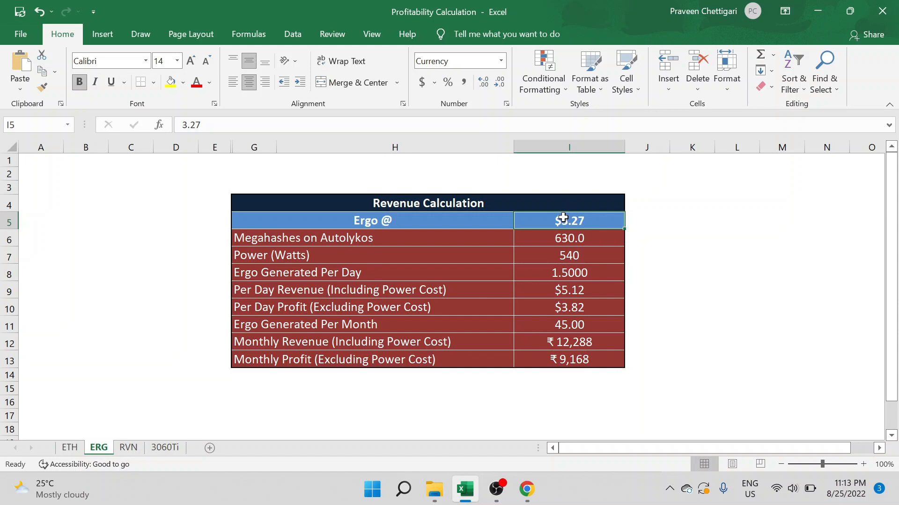
left_click(592, 359)
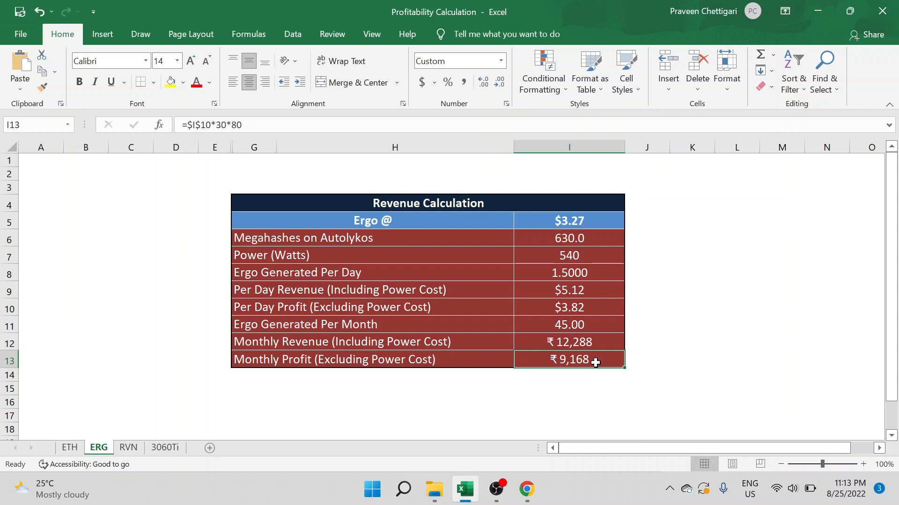
mouse_move(636, 371)
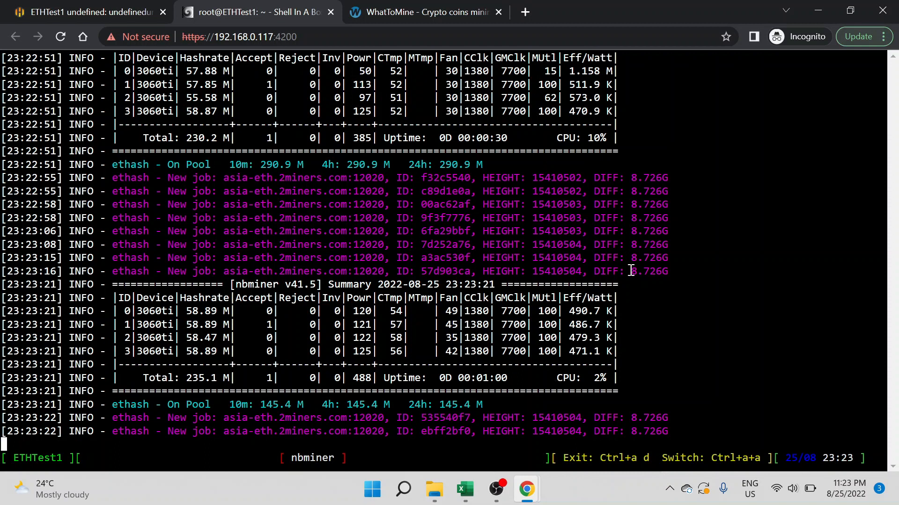
Step: Scroll the nbminer ethash log and read the four 3060Ti cards totalling about 235 M at 488 W
scroll("down", 3)
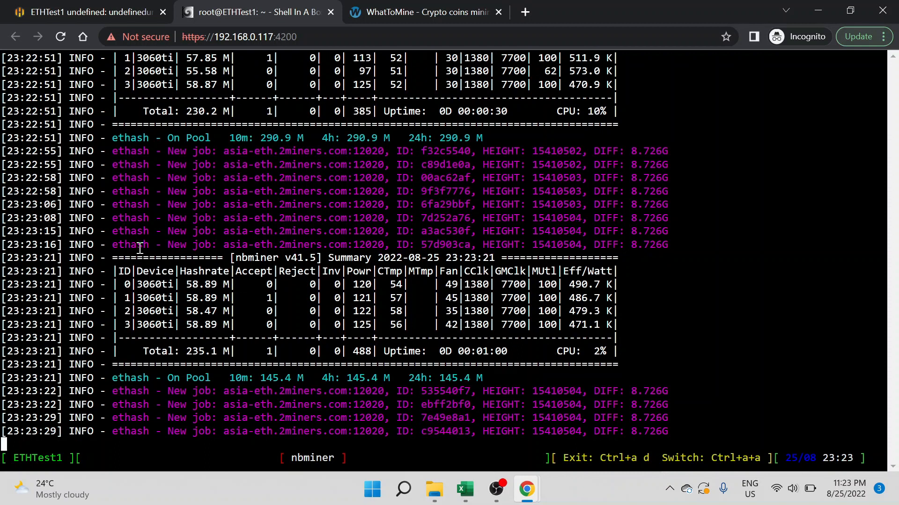
double_click(130, 244)
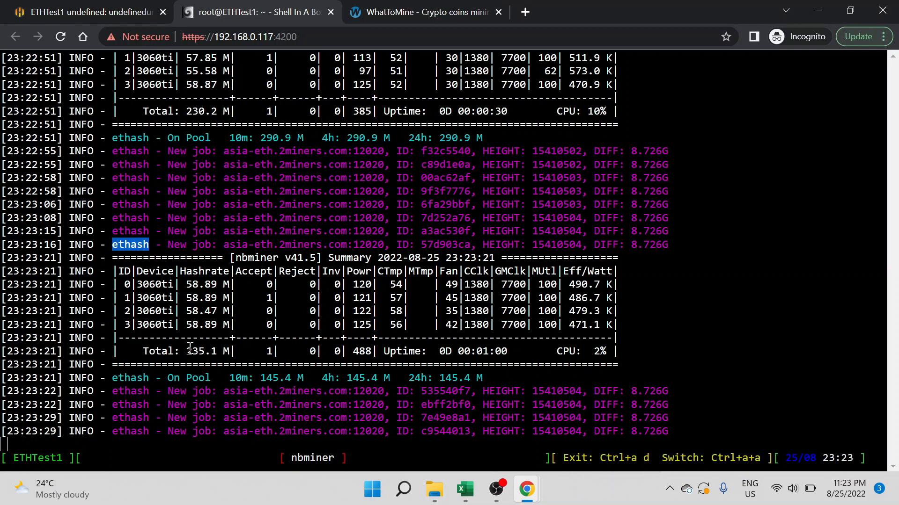
mouse_move(213, 351)
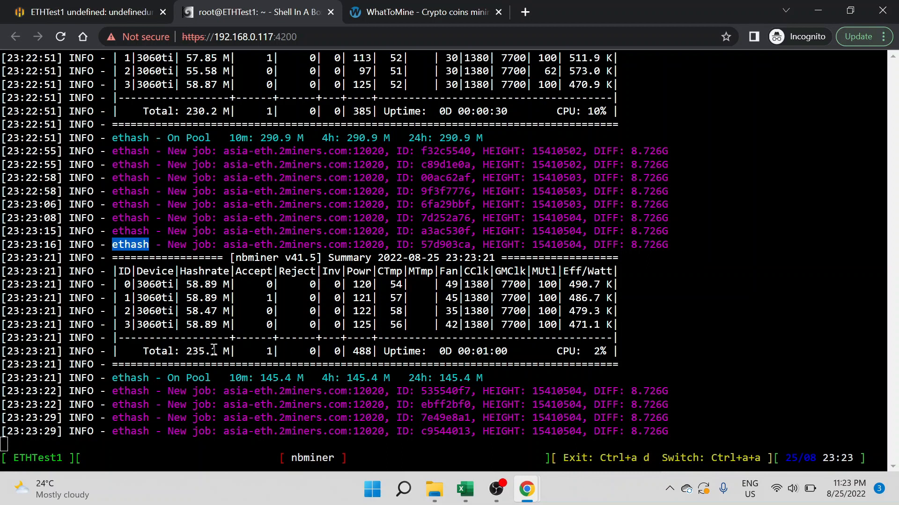
scroll("down", 3)
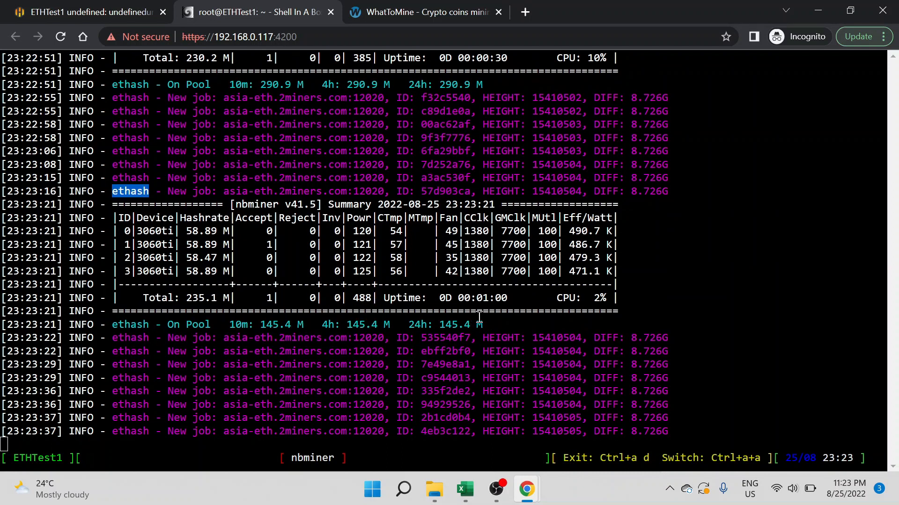
mouse_move(517, 313)
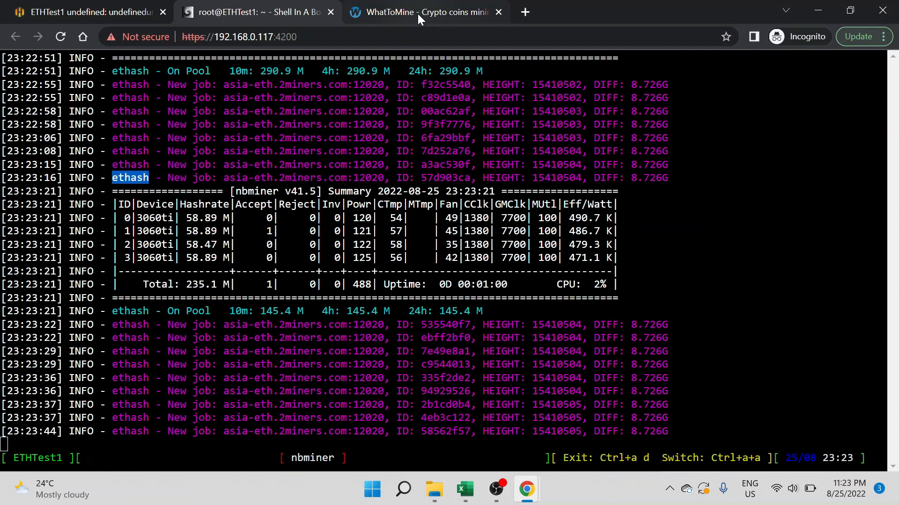
Step: Calculate Ethash at 235 Mh/s and 495 W, giving Ethereum $5.85 revenue and $4.66 profit
left_click(421, 12)
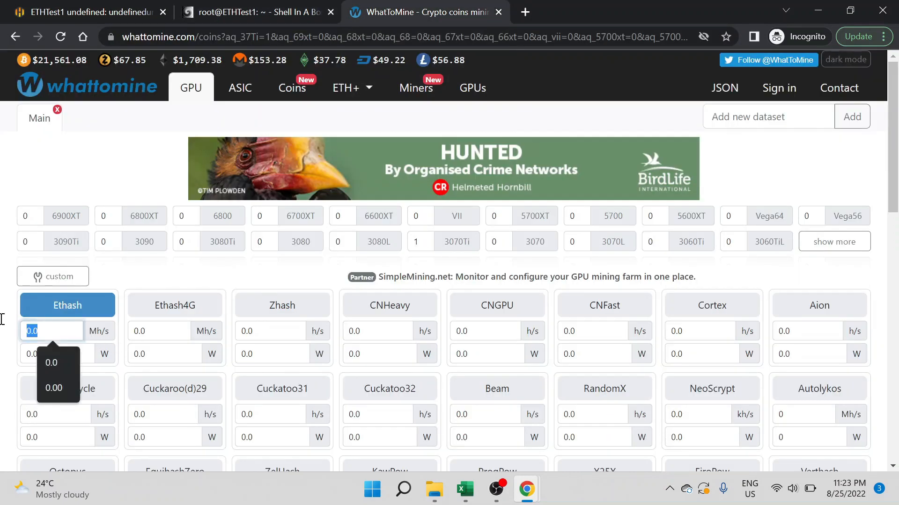
left_click(259, 12)
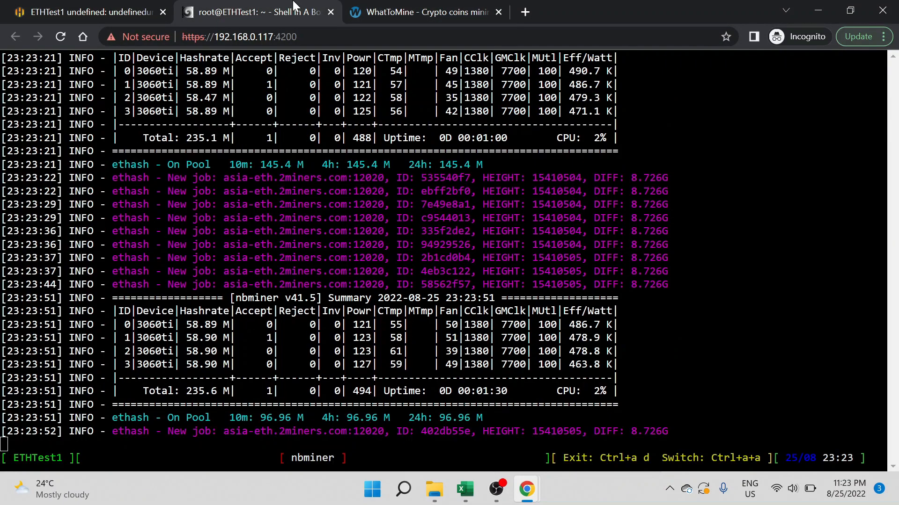
left_click(424, 12)
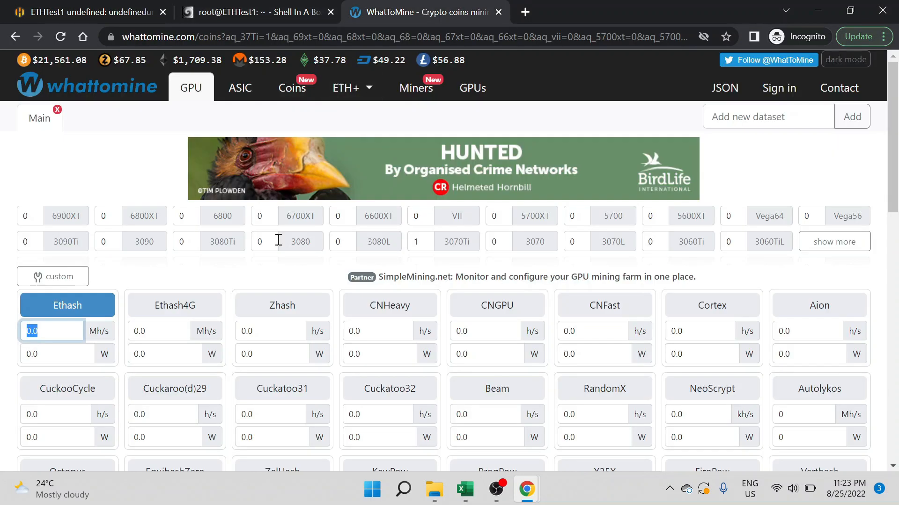
type("235")
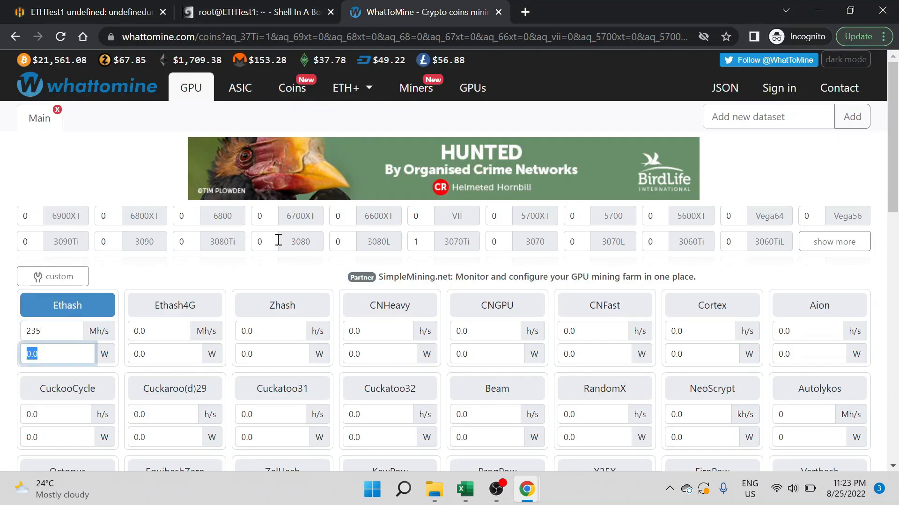
left_click(256, 12)
type("495")
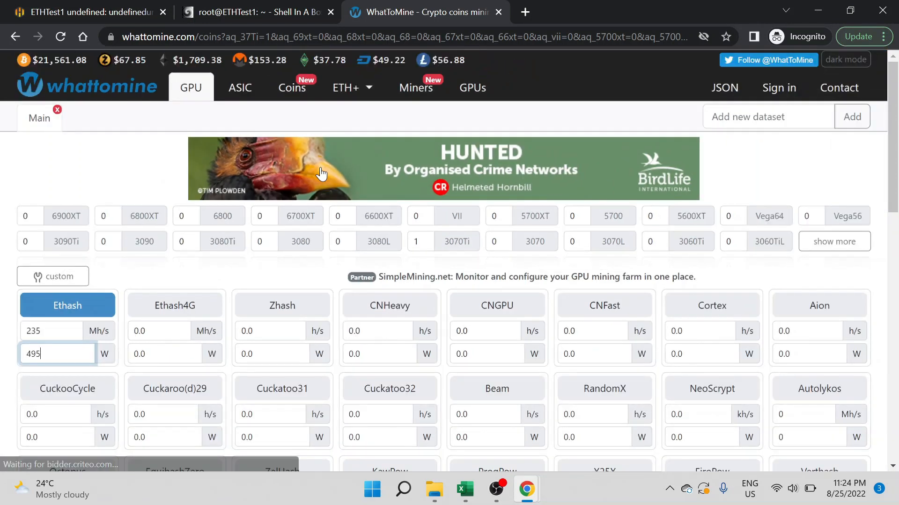
scroll("down", 3)
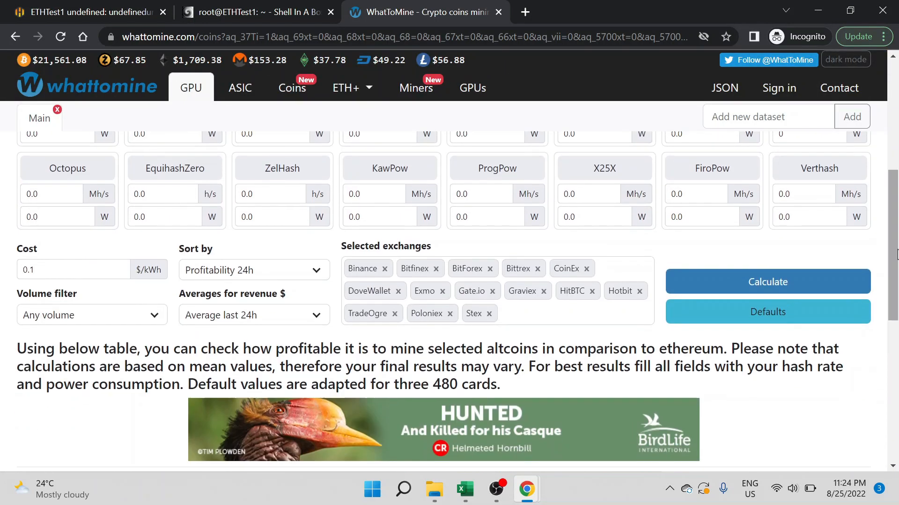
left_click(768, 281)
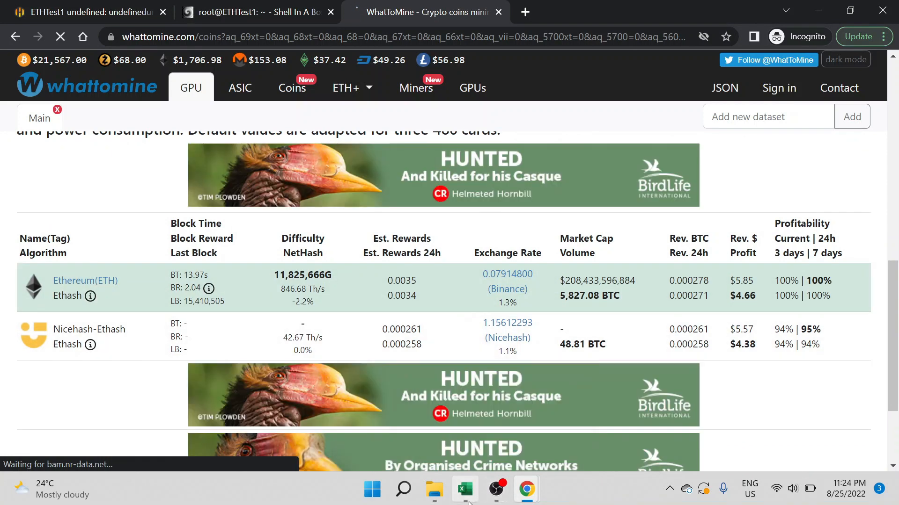
left_click(464, 489)
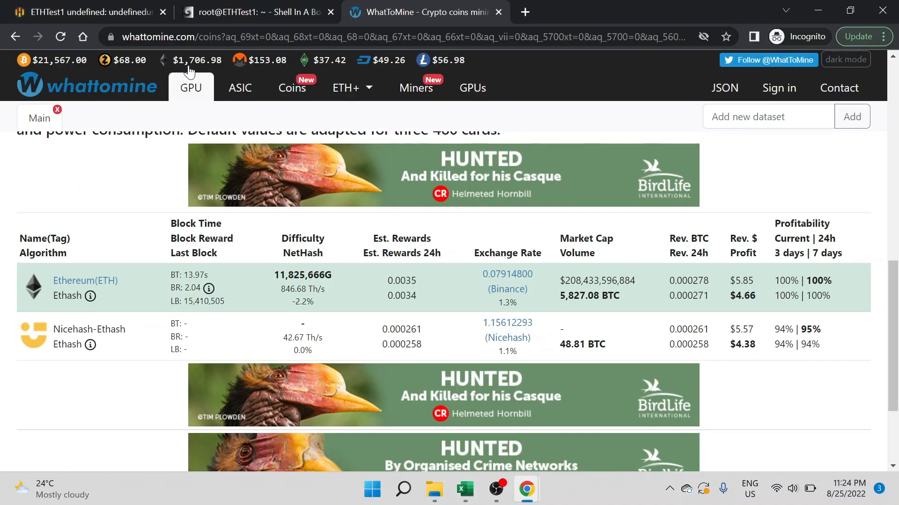
mouse_move(351, 172)
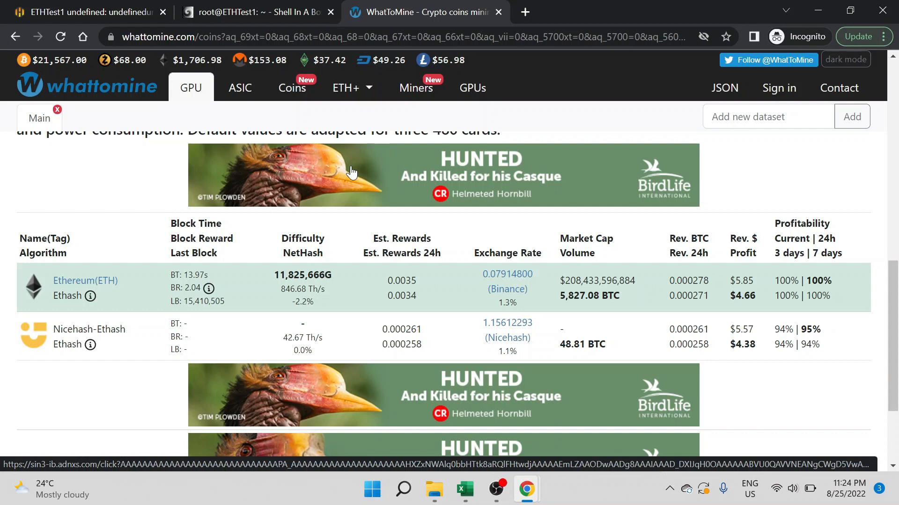
Step: Fill the ETH sheet's hashrate, wattage, daily Ethereum and per-day revenue values from WhatToMine
left_click(465, 490)
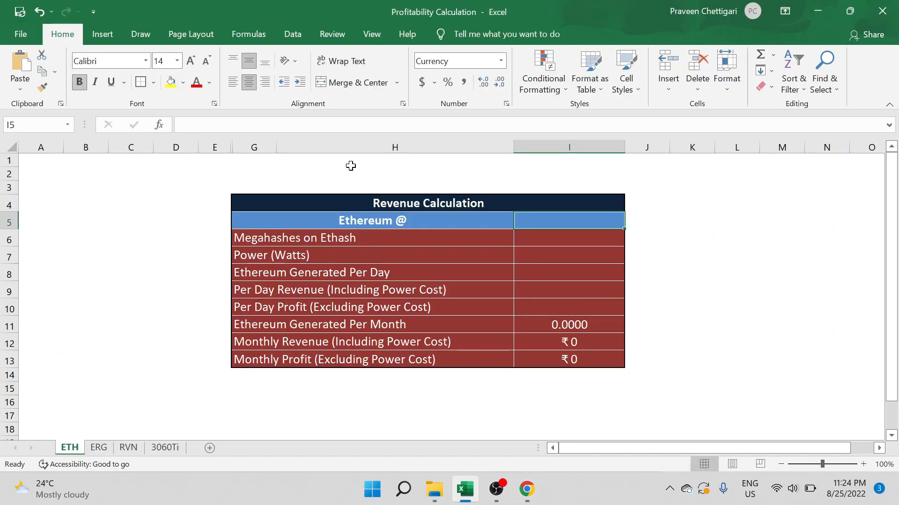
type("1")
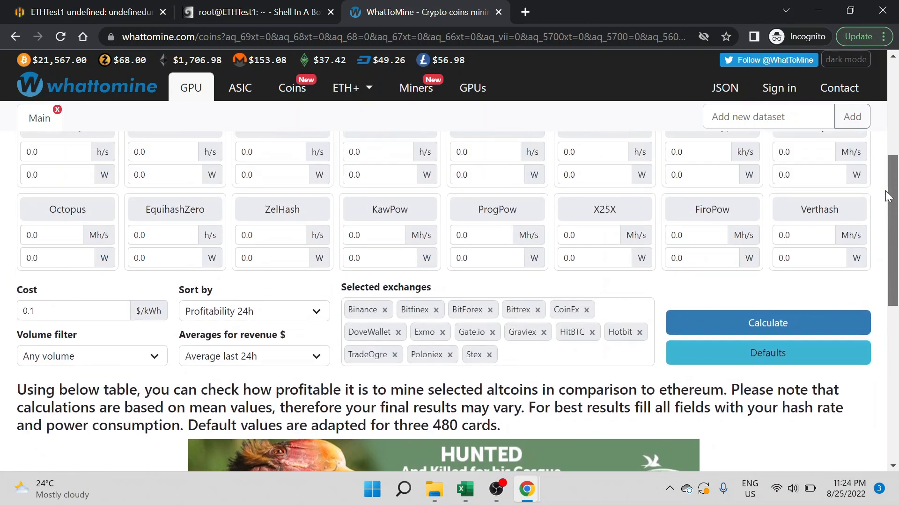
left_click(464, 489)
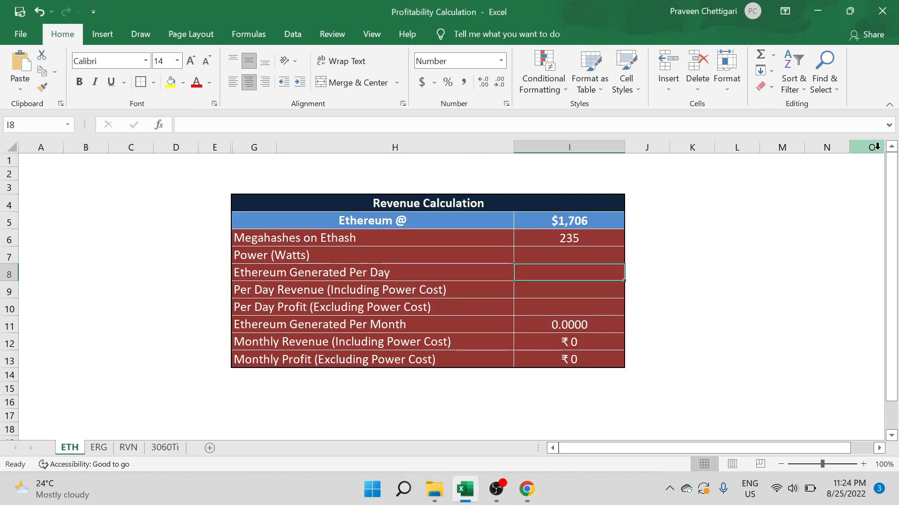
type("495.0")
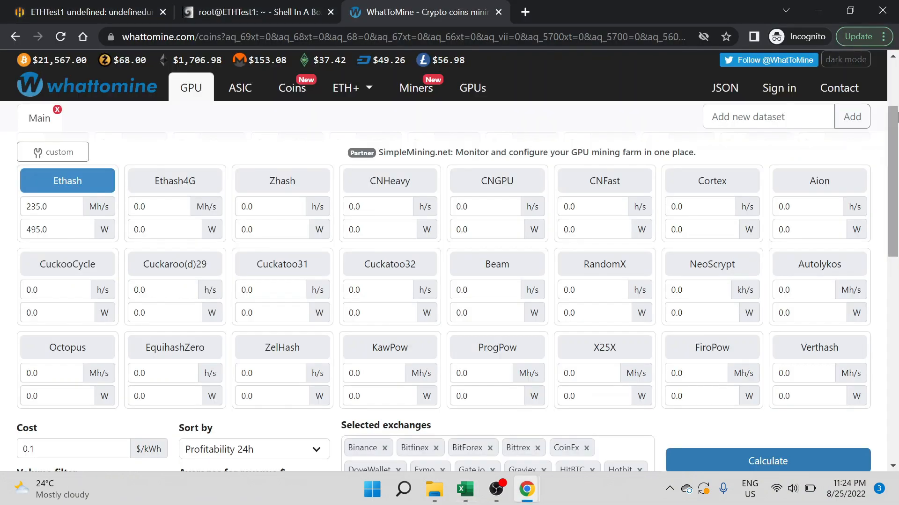
scroll("down", 3)
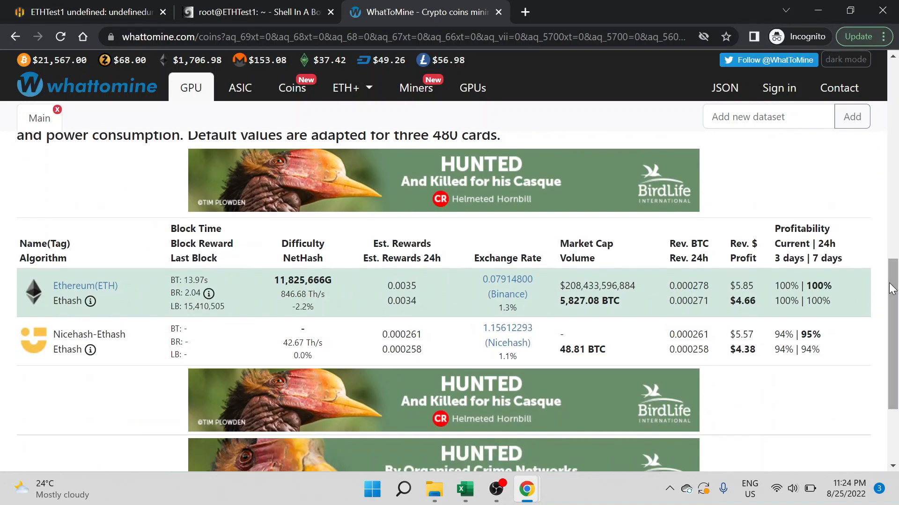
left_click(463, 488)
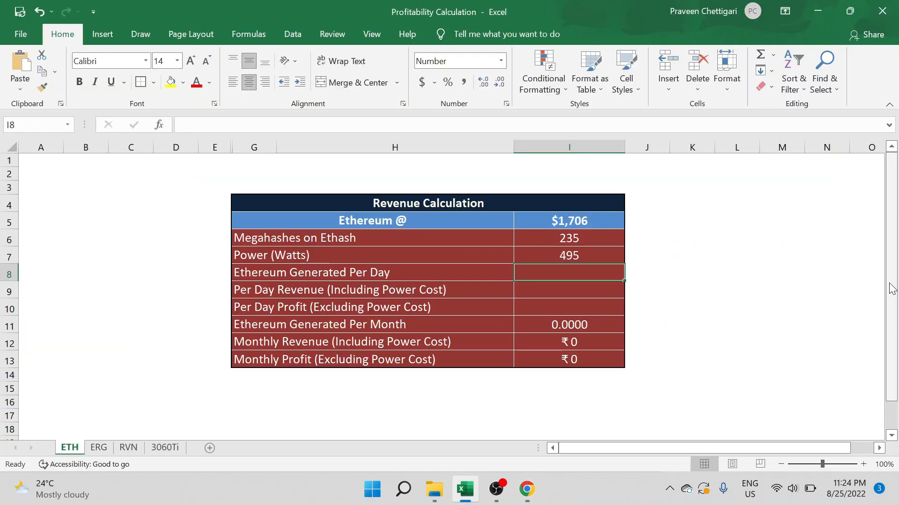
type("0.0035")
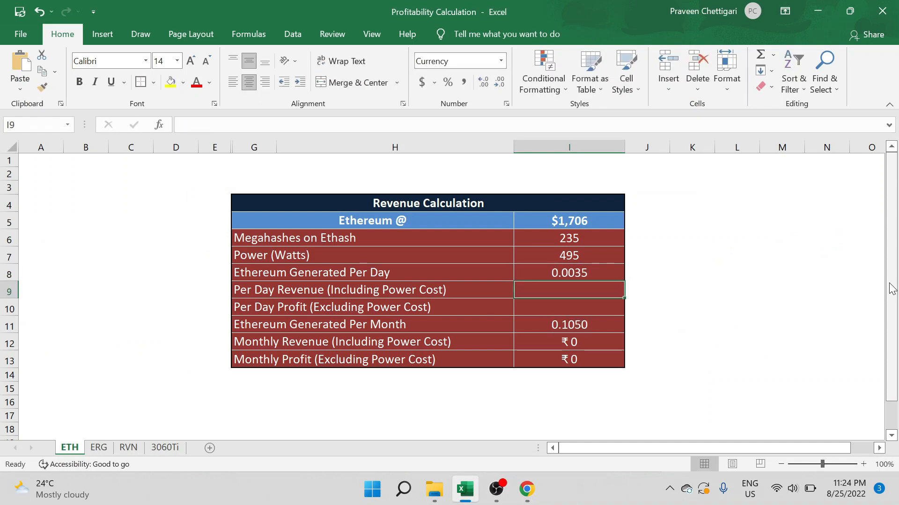
left_click(526, 488)
type("5.")
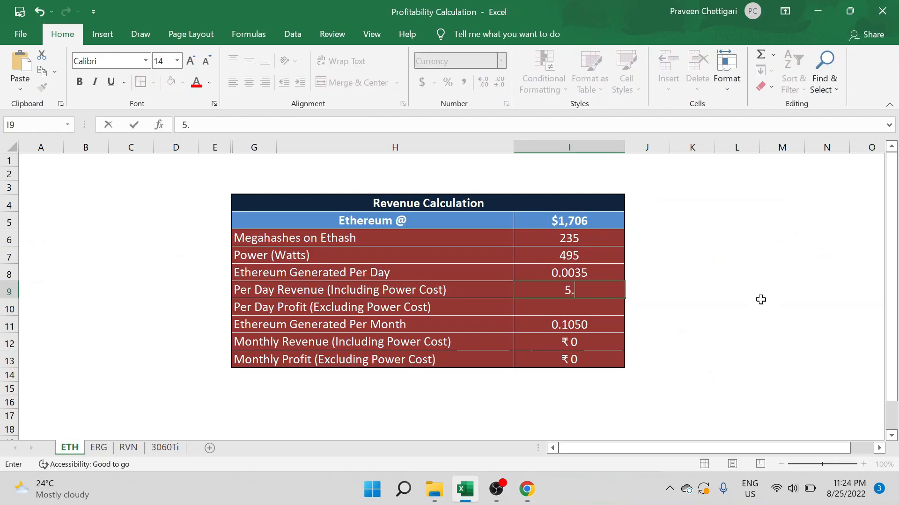
key("Enter")
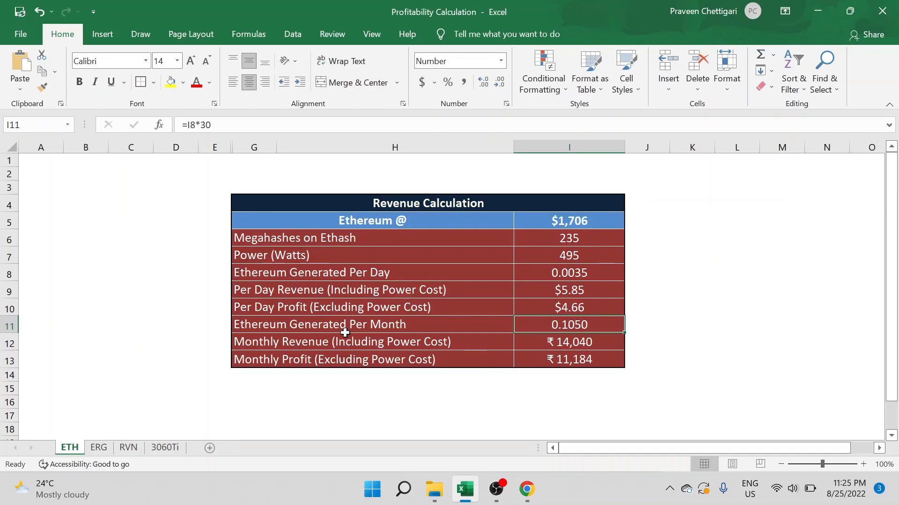
mouse_move(565, 336)
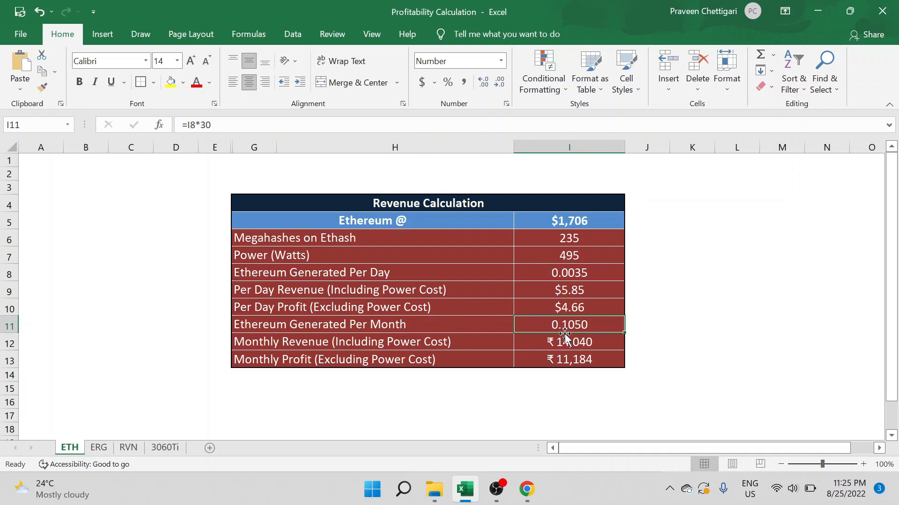
mouse_move(575, 339)
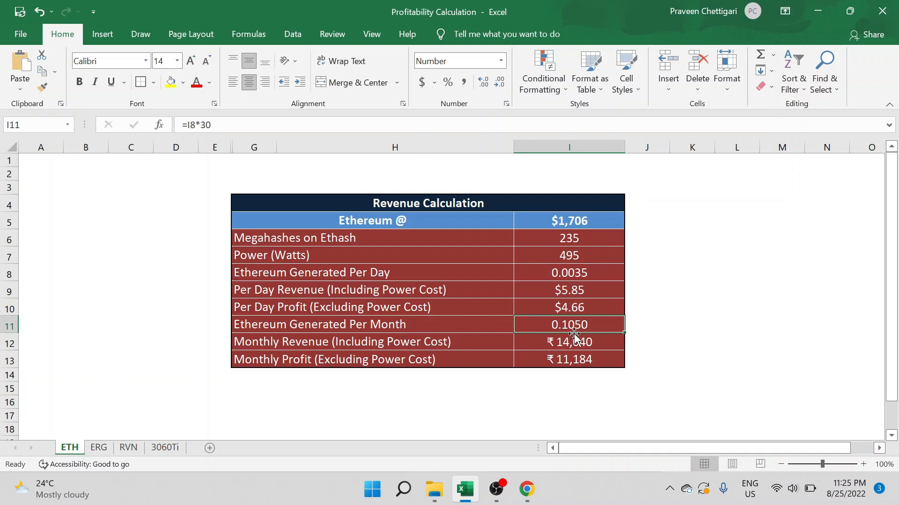
mouse_move(435, 345)
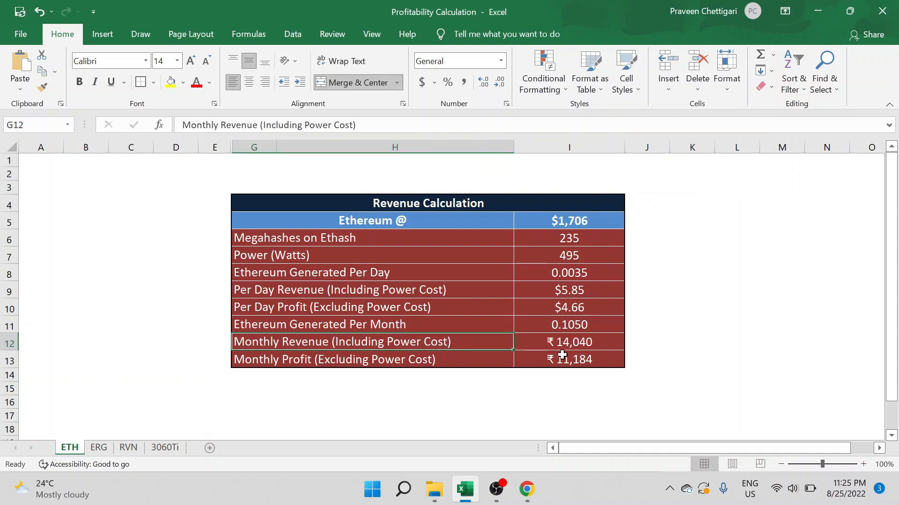
mouse_move(597, 352)
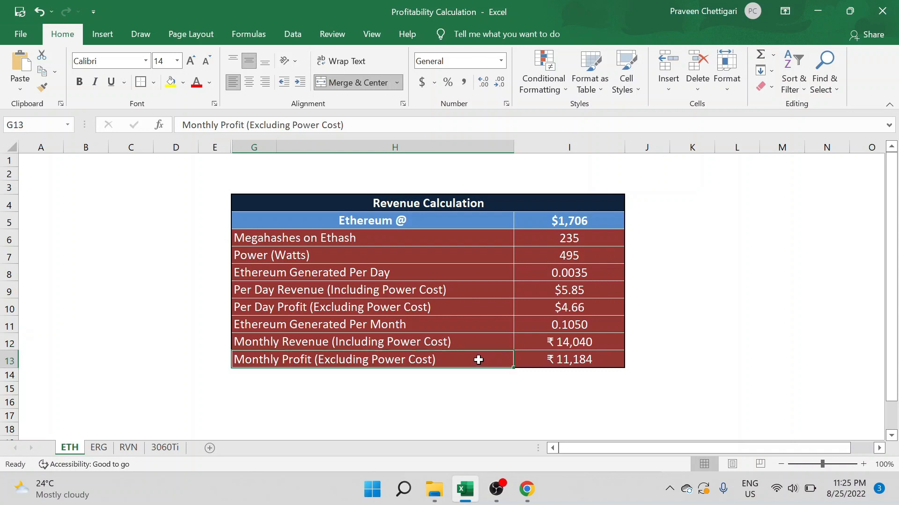
mouse_move(588, 359)
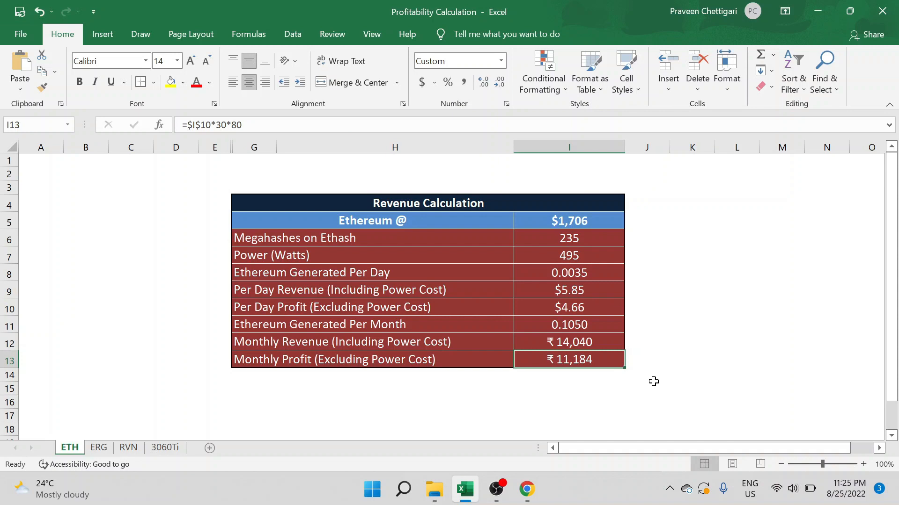
Step: Review the Monthly Revenue and Monthly Profit formulas showing ₹14,040 and ₹11,184
left_click(646, 376)
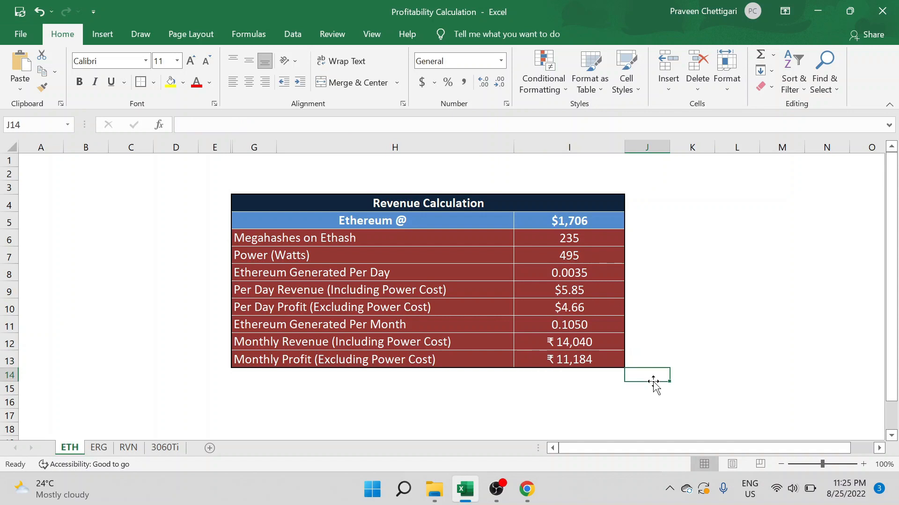
left_click(568, 221)
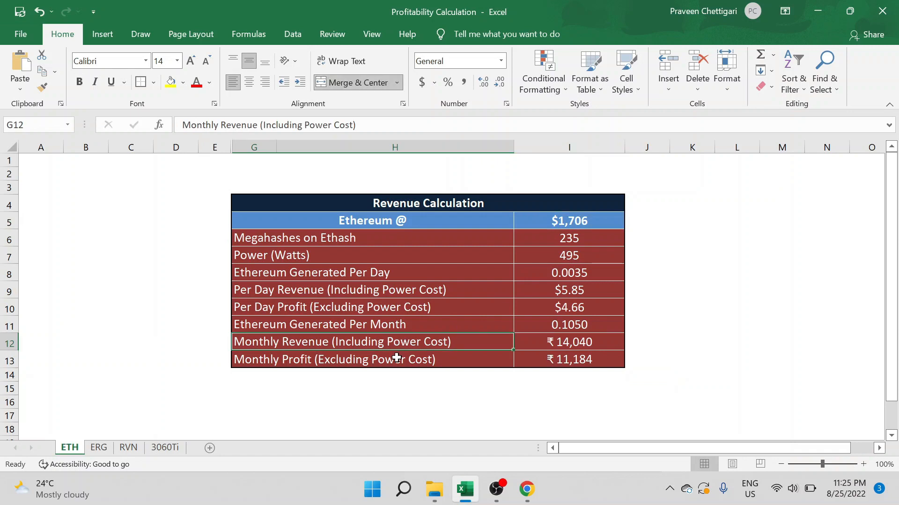
left_click(333, 359)
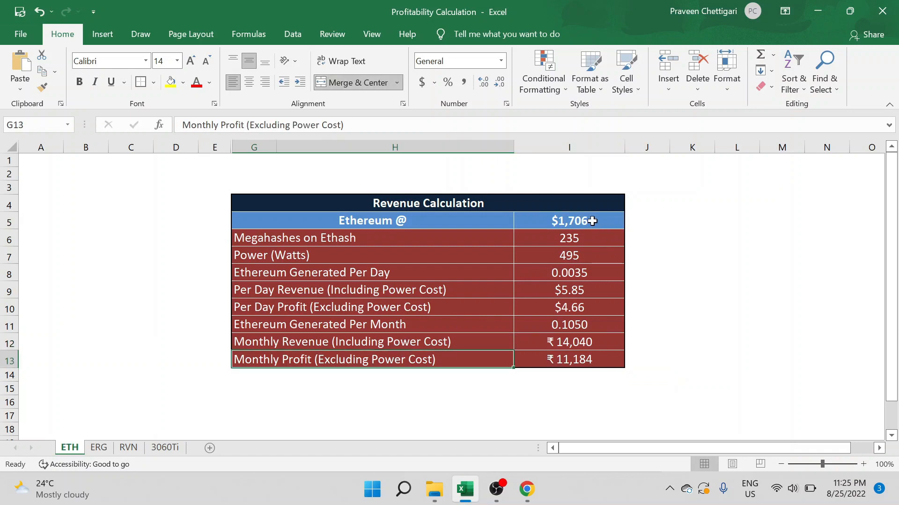
left_click(569, 342)
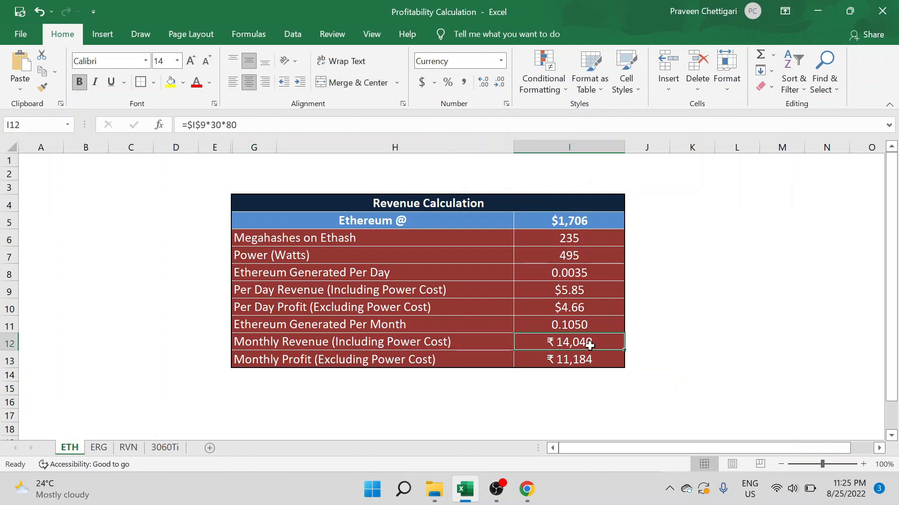
left_click_drag(569, 342, 569, 359)
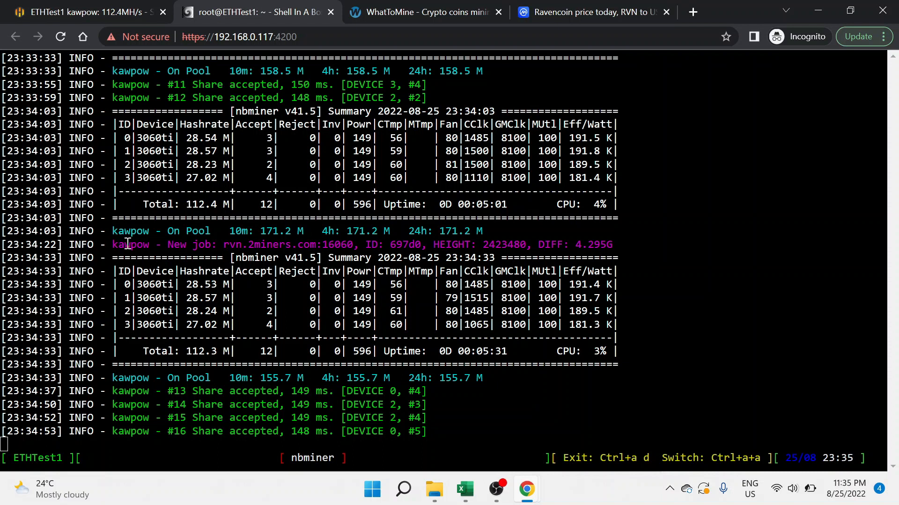
double_click(130, 244)
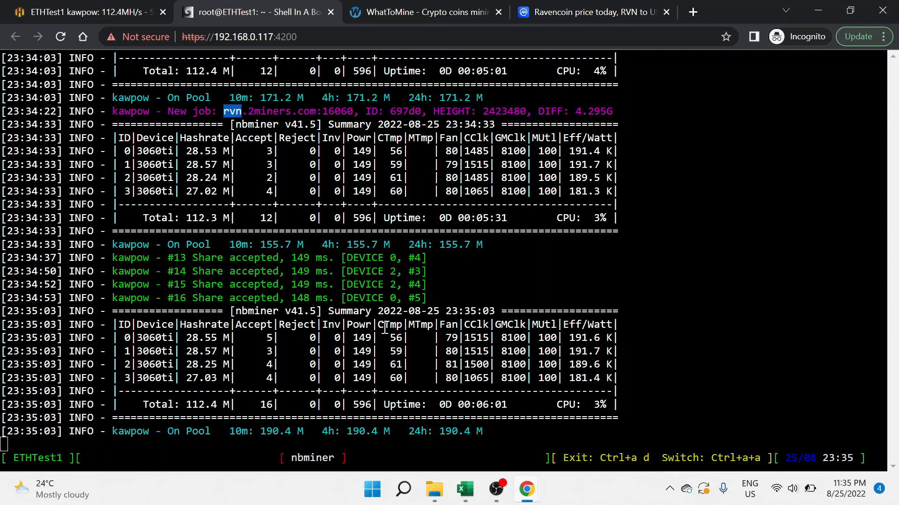
mouse_move(538, 421)
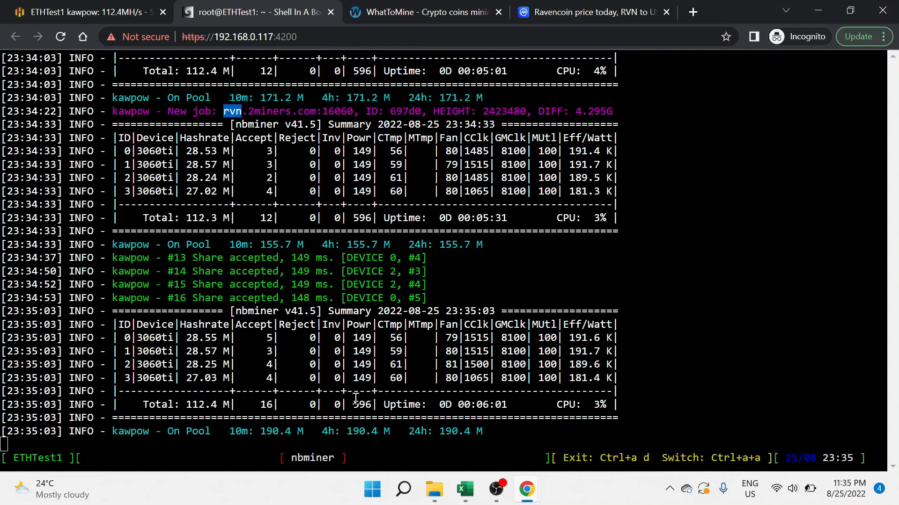
Step: Calculate KawPow at 112 Mh/s and 596 W, giving Ravencoin $4.85 revenue and $3.42 profit
left_click(424, 12)
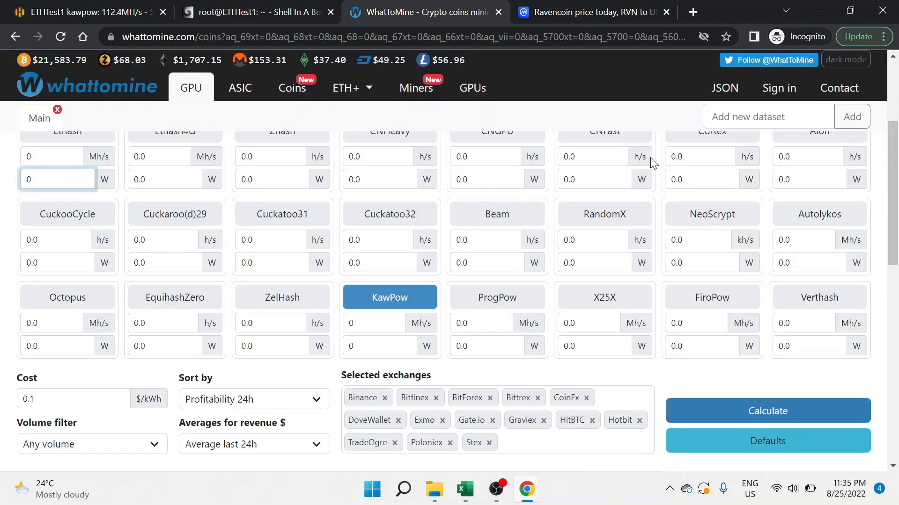
left_click(375, 323)
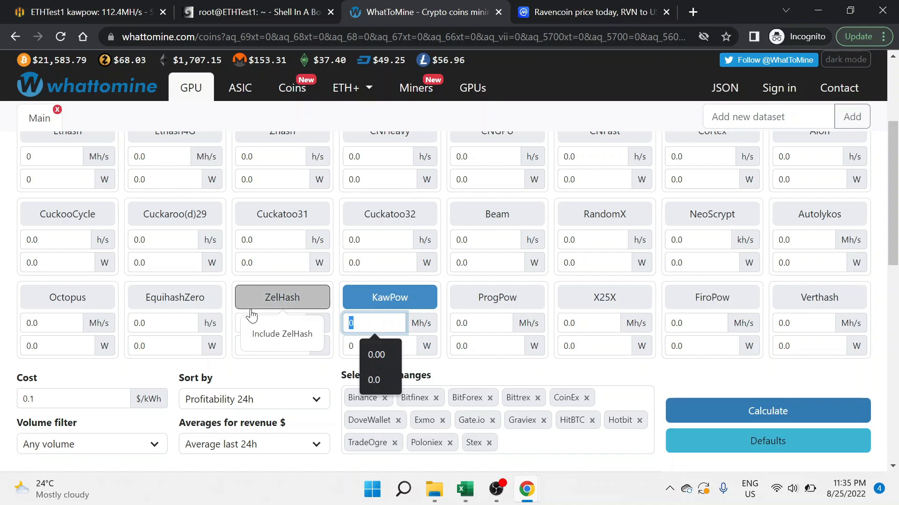
type("112")
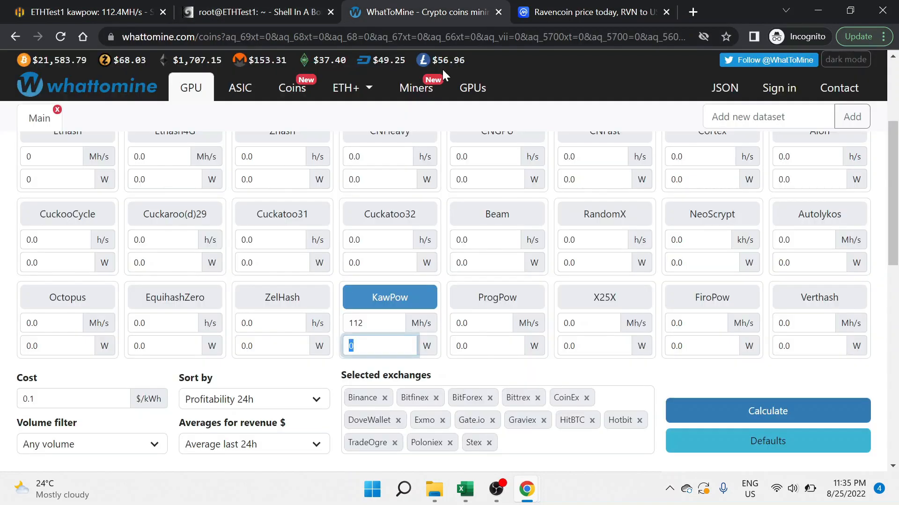
type("596")
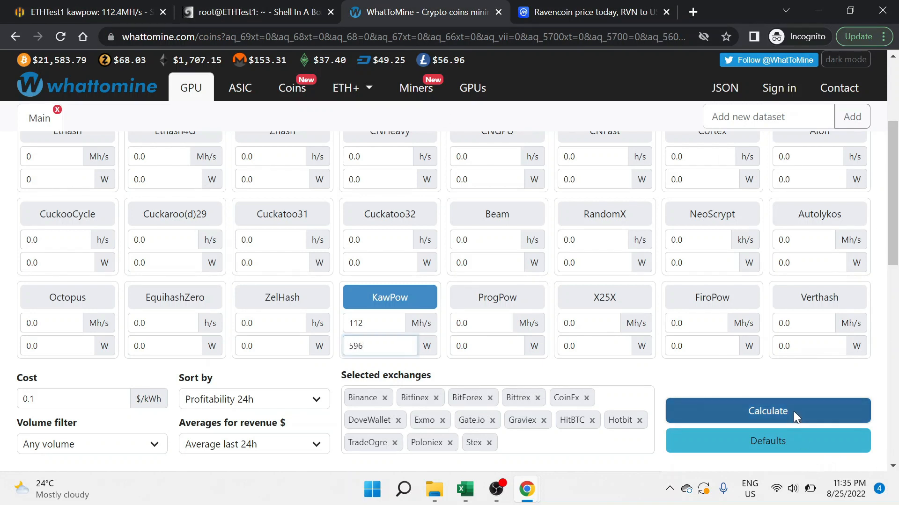
left_click(768, 411)
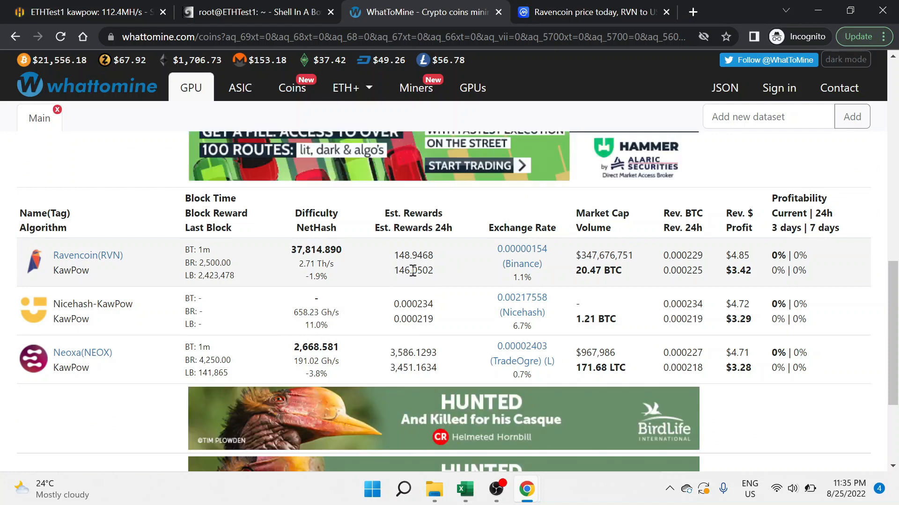
mouse_move(464, 466)
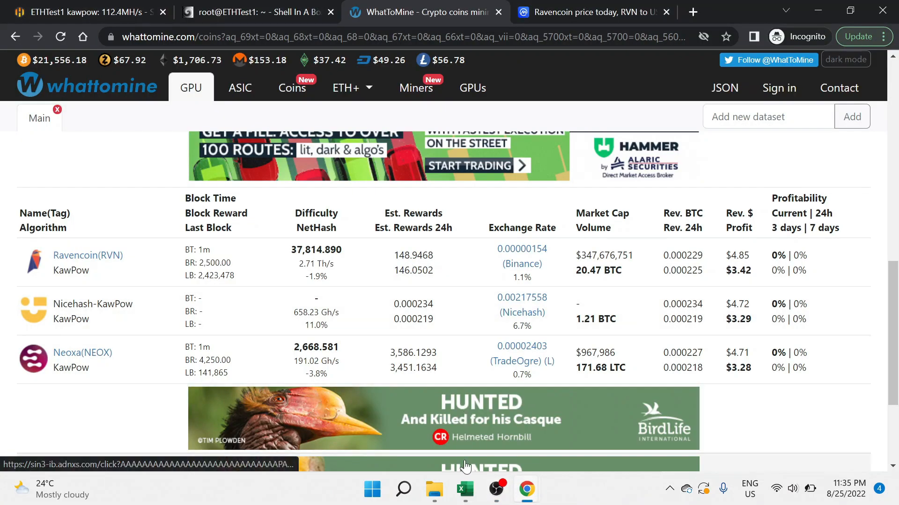
left_click(464, 489)
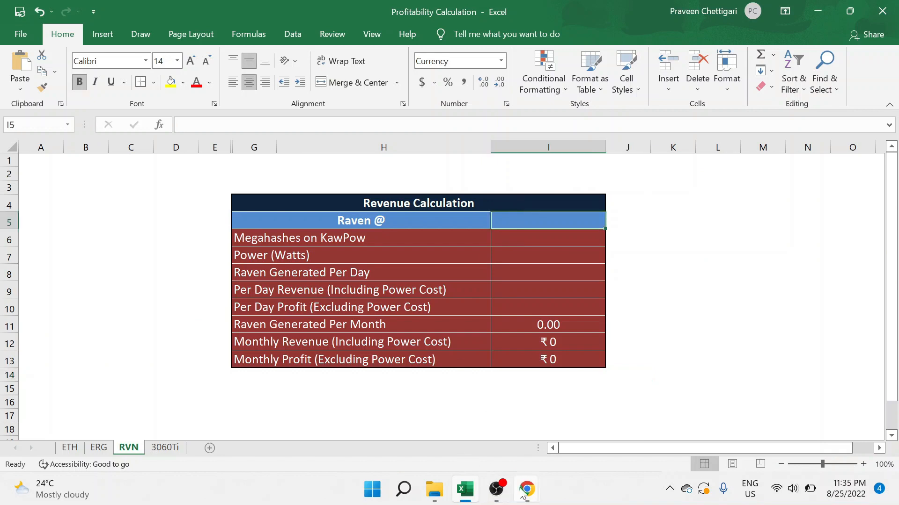
Step: Read Ravencoin's $0.03329 price on CoinMarketCap and enter it in the RVN sheet's price cell
left_click(526, 489)
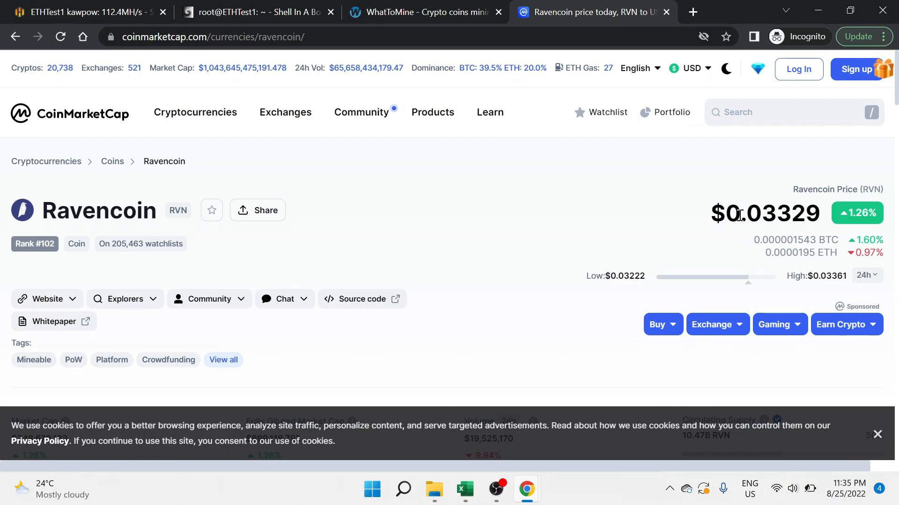
mouse_move(786, 240)
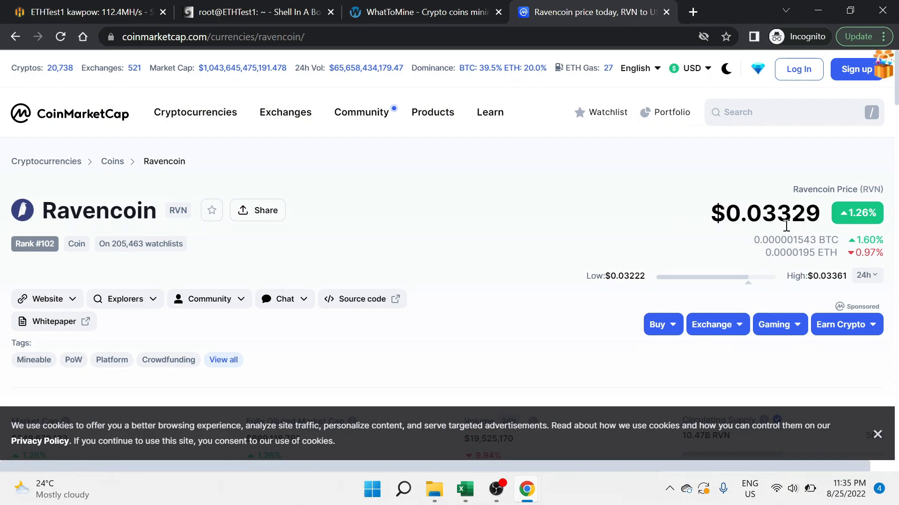
left_click(464, 489)
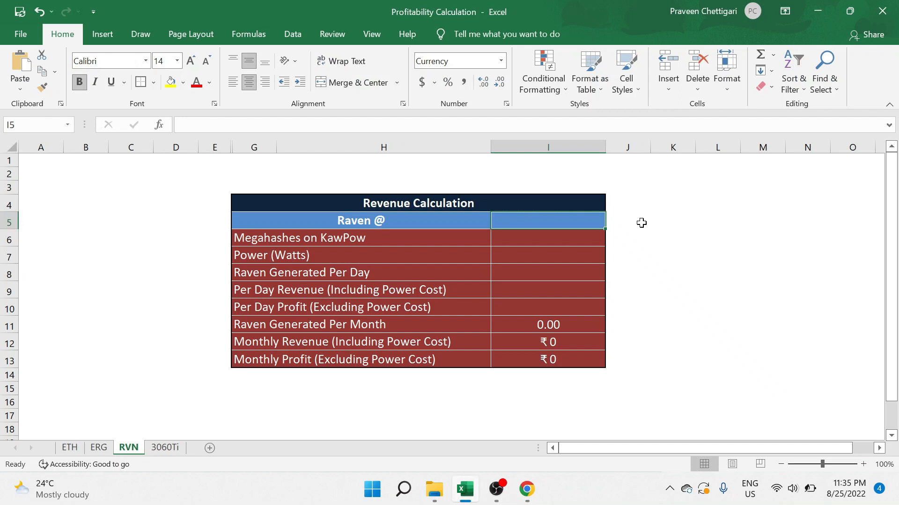
type("0.0332")
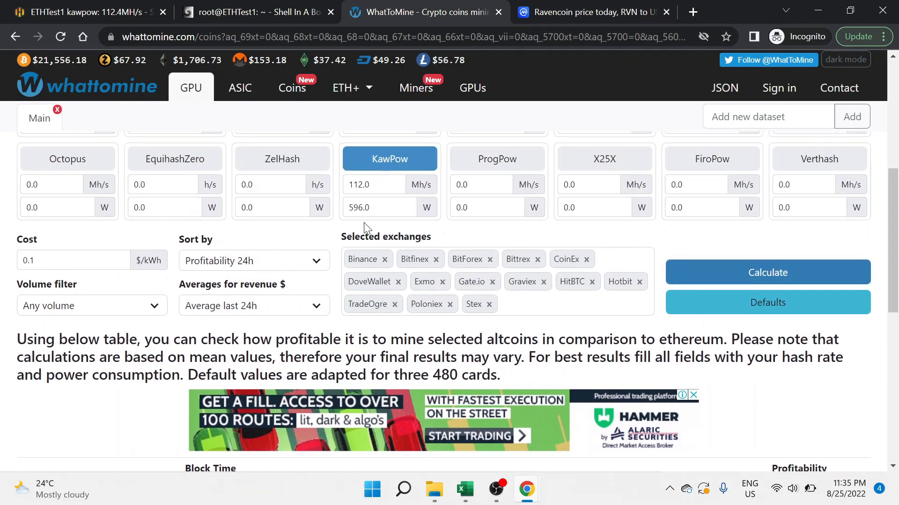
Step: Carry Ravencoin's 146 daily coins, $4.85 revenue and $3.42 profit into the RVN sheet
left_click(465, 490)
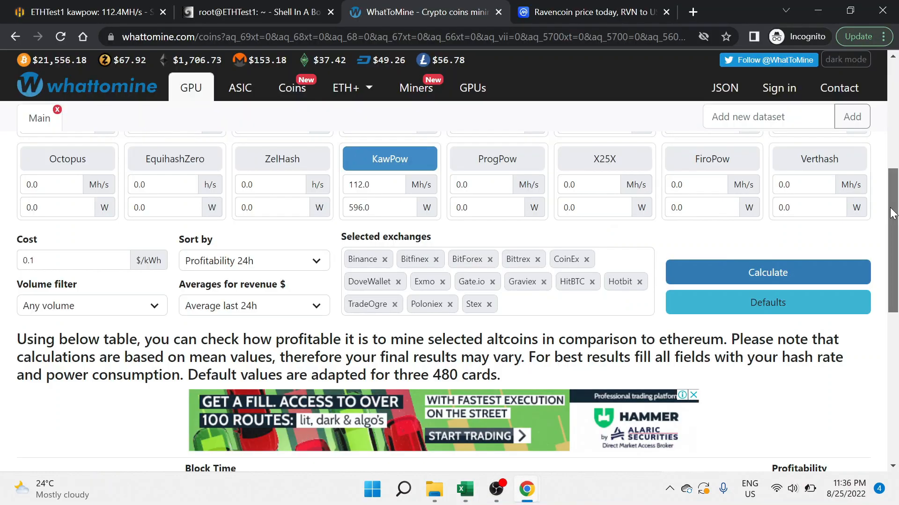
scroll("down", 3)
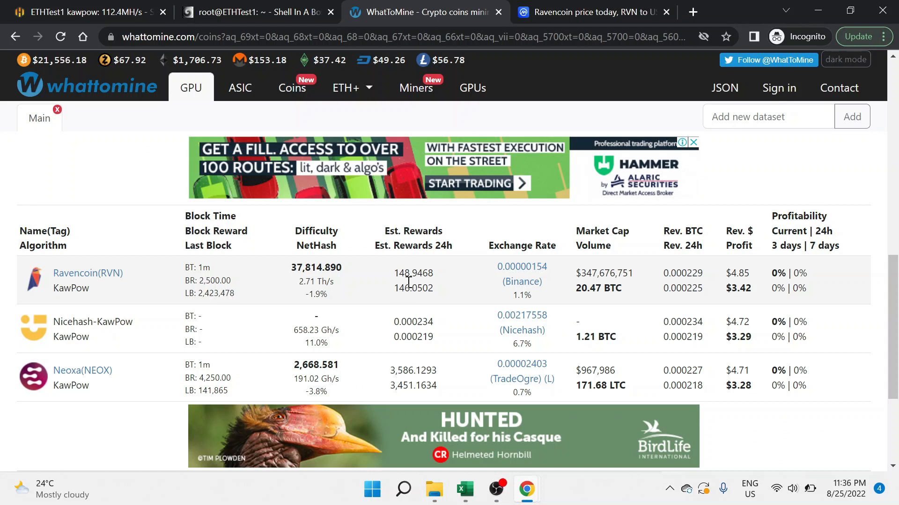
left_click(464, 488)
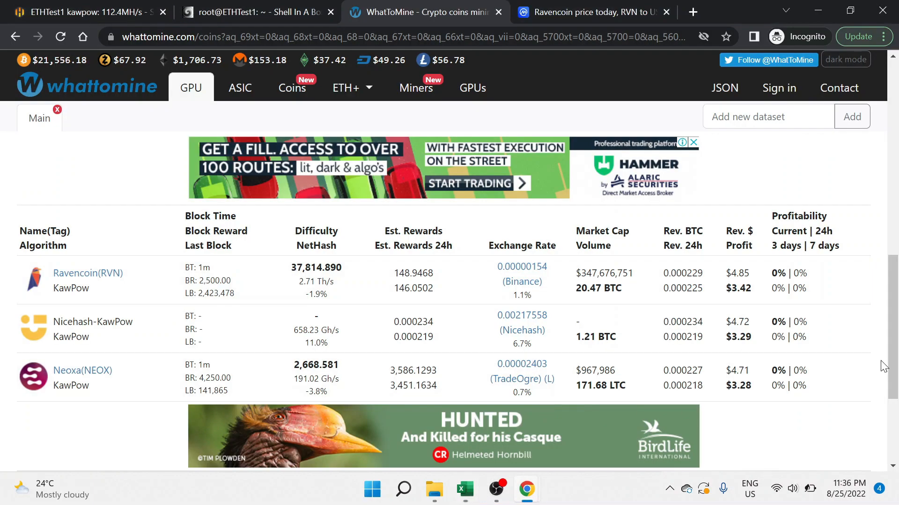
left_click(464, 489)
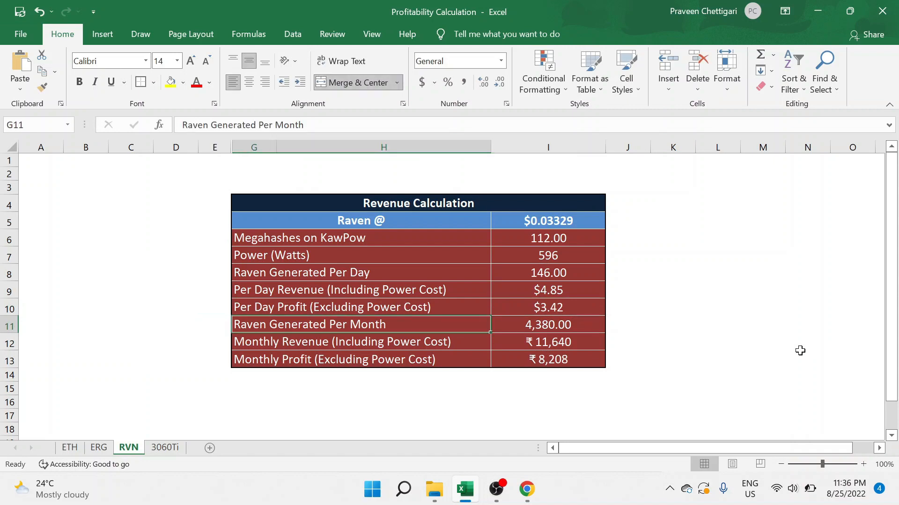
Step: Review the RVN sheet's monthly Raven, monthly revenue ×30×80 formula and $0.03329 price
left_click(548, 324)
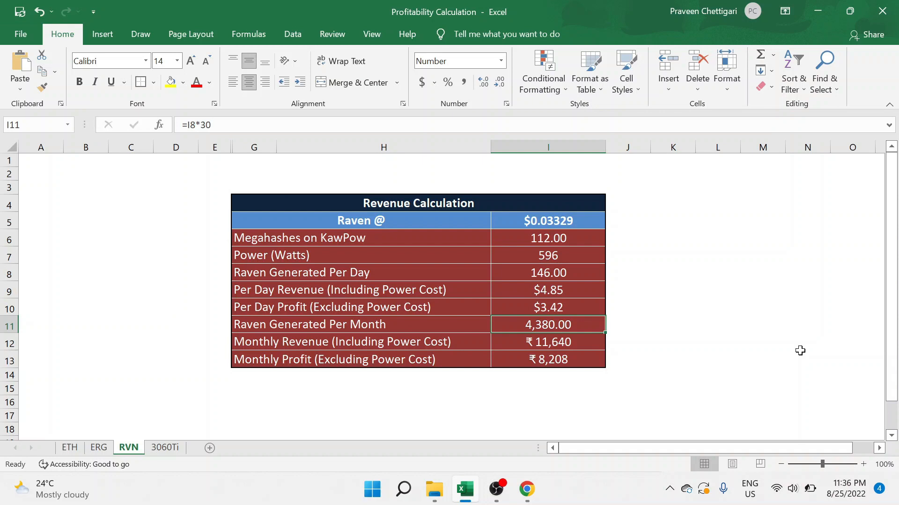
left_click(340, 342)
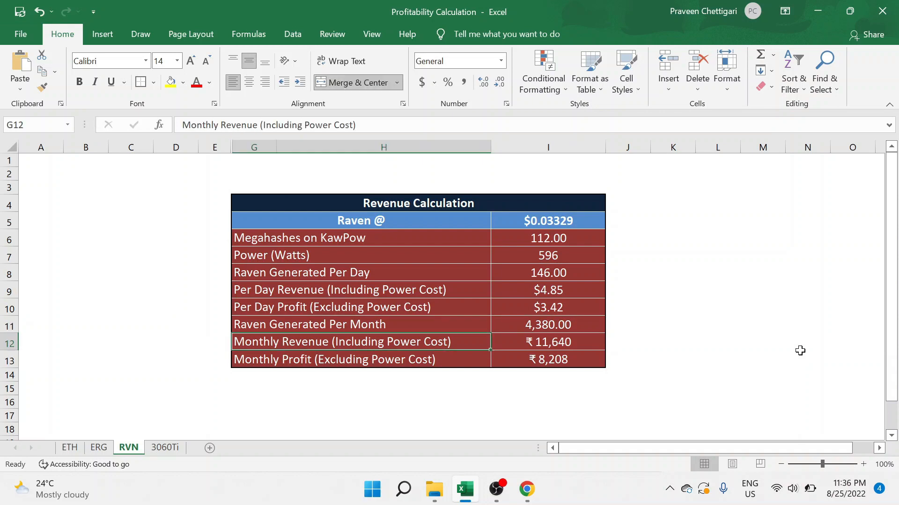
left_click(548, 342)
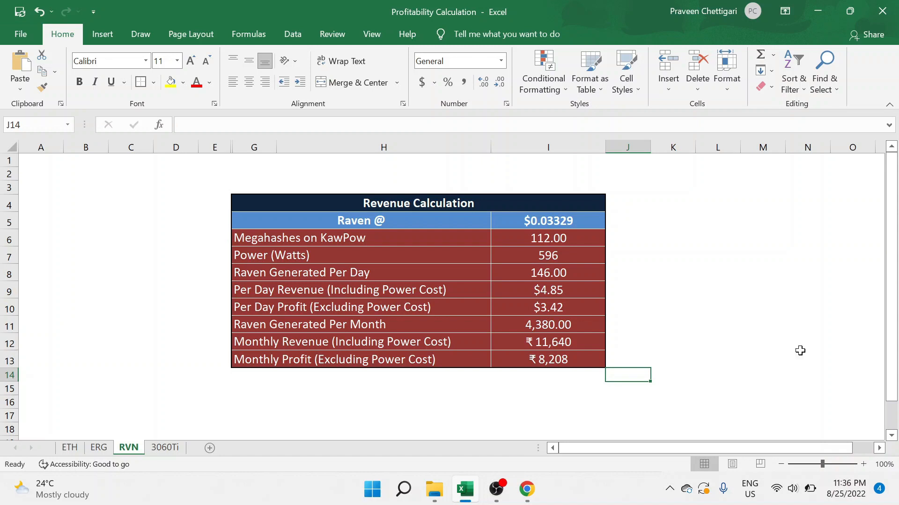
mouse_move(546, 337)
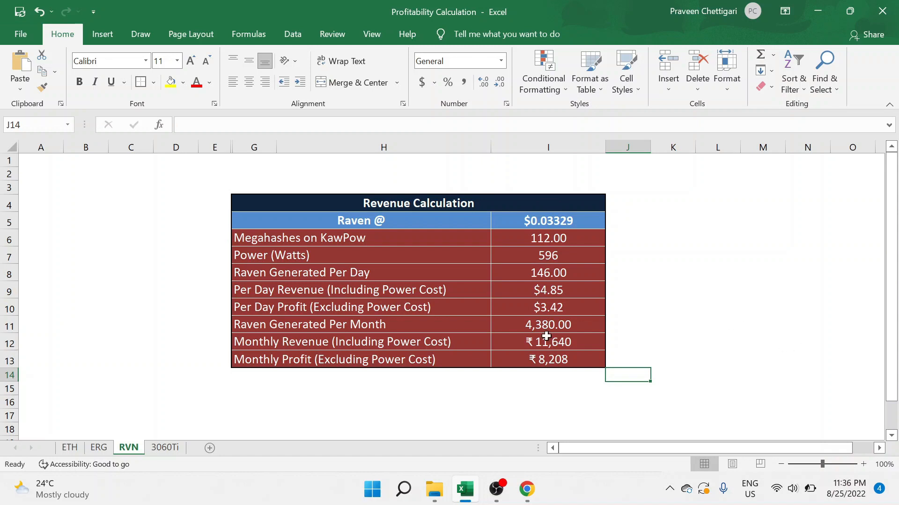
left_click(548, 221)
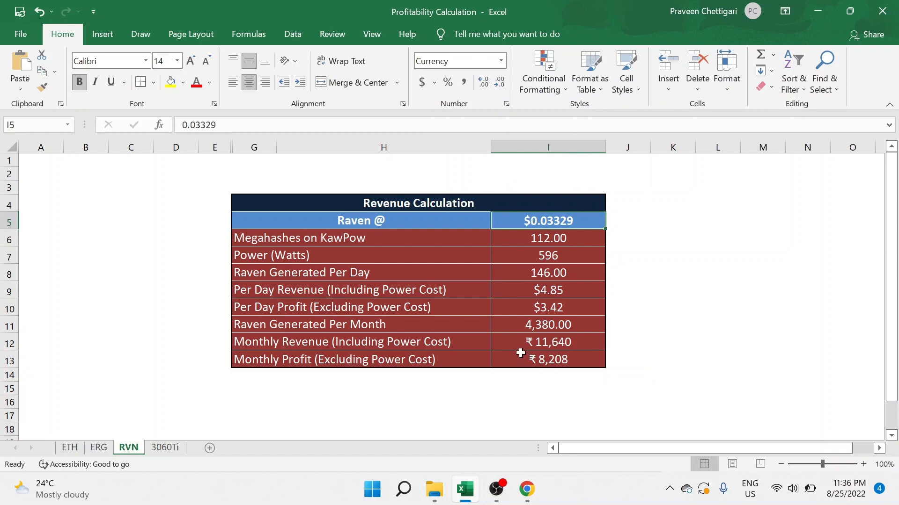
left_click(536, 342)
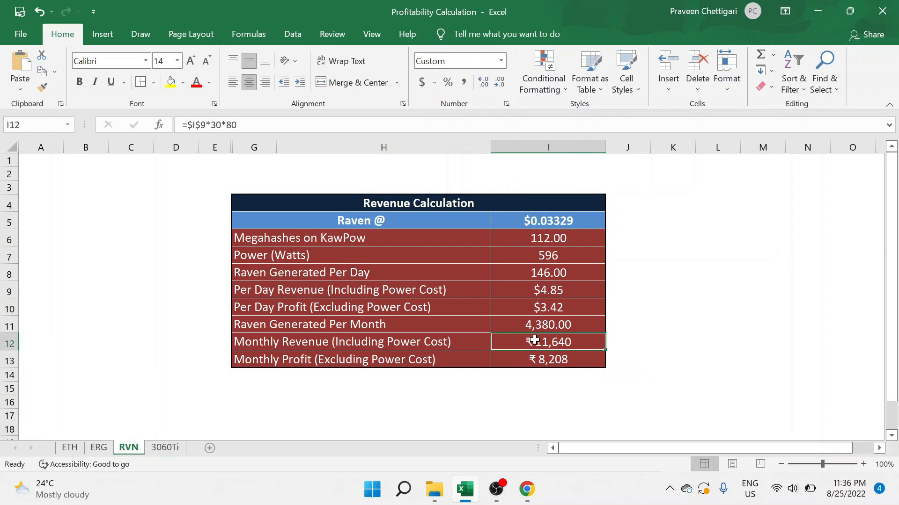
left_click(548, 220)
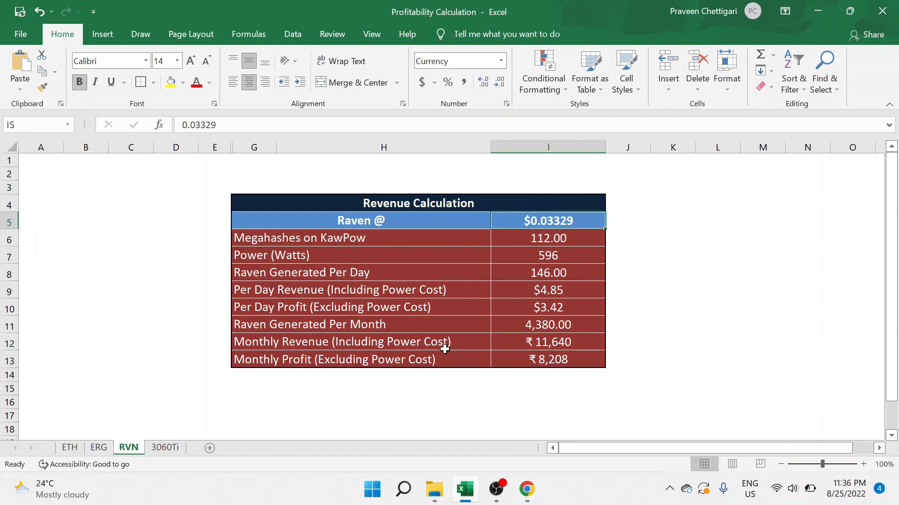
mouse_move(613, 376)
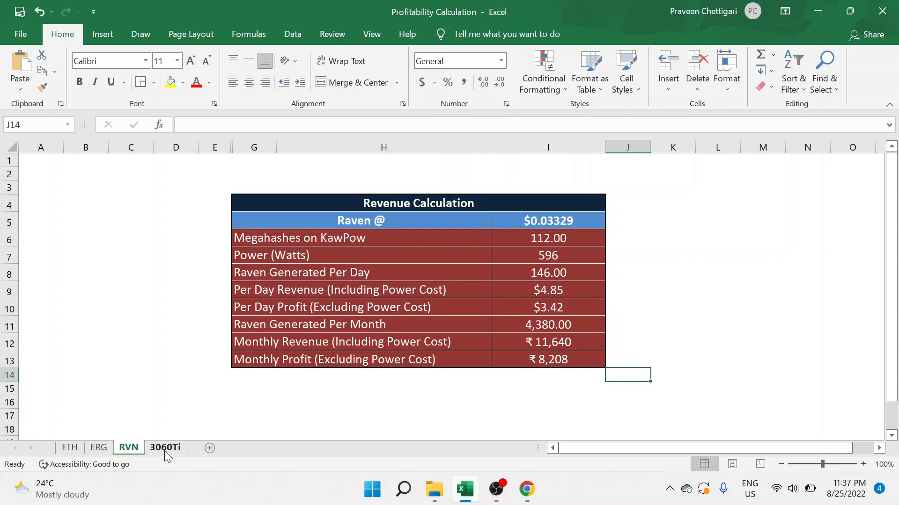
Step: Switch to the 3060Ti sheet and relabel the hashrate row '3060 Ti (MHs) X 4'
left_click(165, 448)
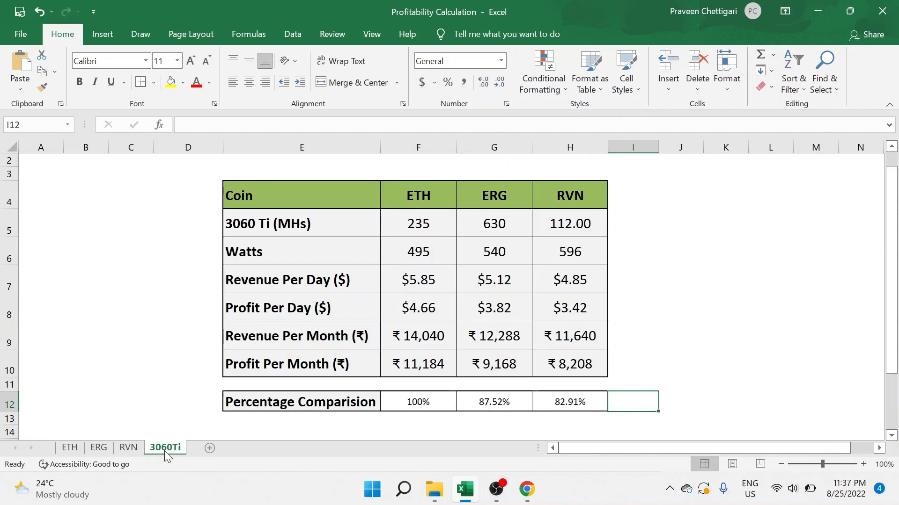
left_click(425, 225)
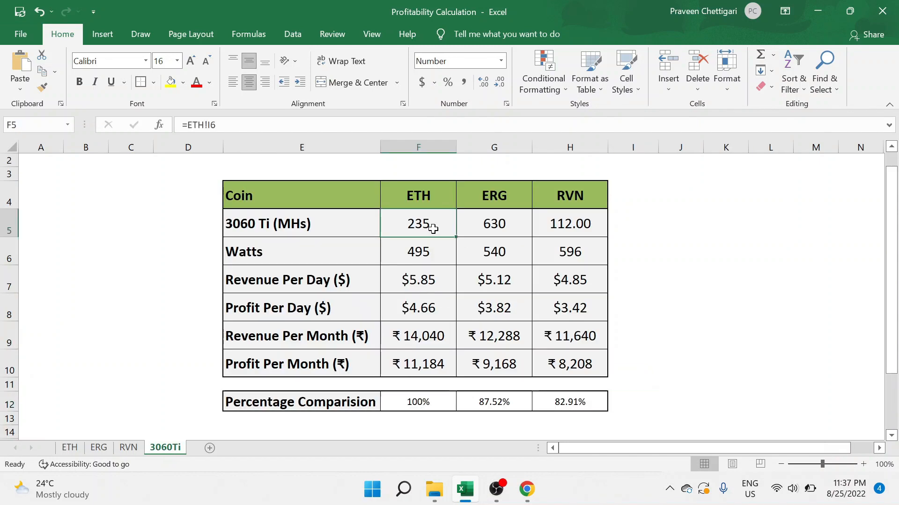
mouse_move(455, 252)
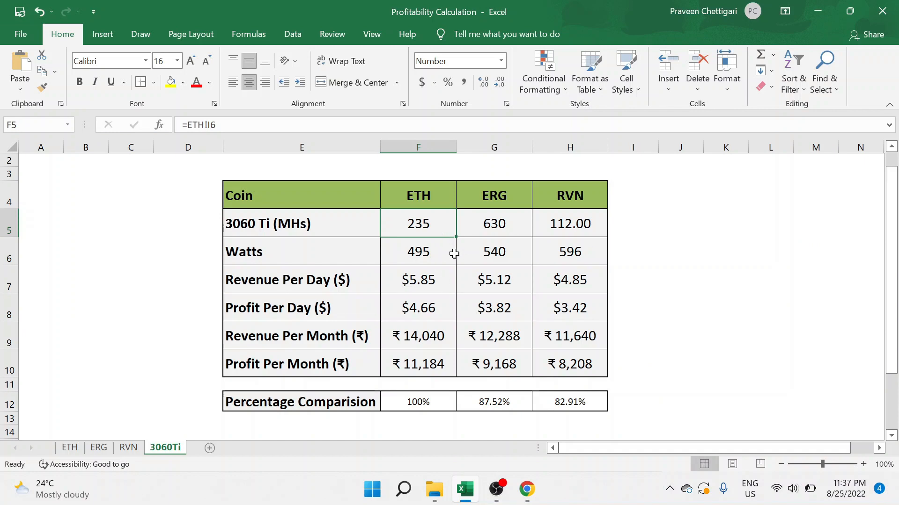
mouse_move(425, 243)
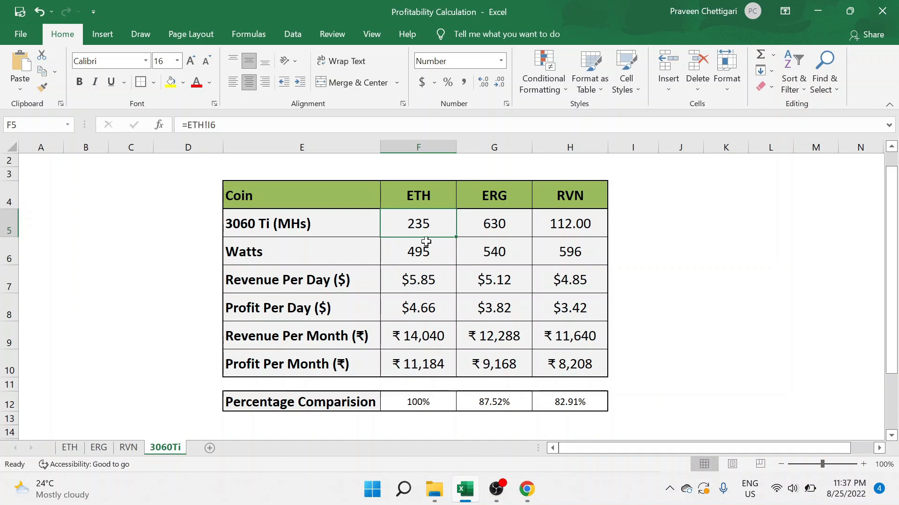
mouse_move(484, 224)
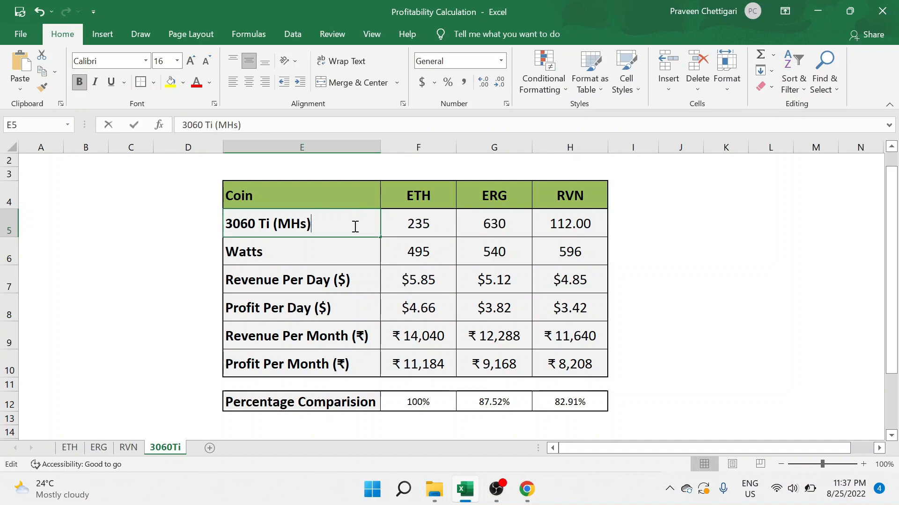
type("X 4")
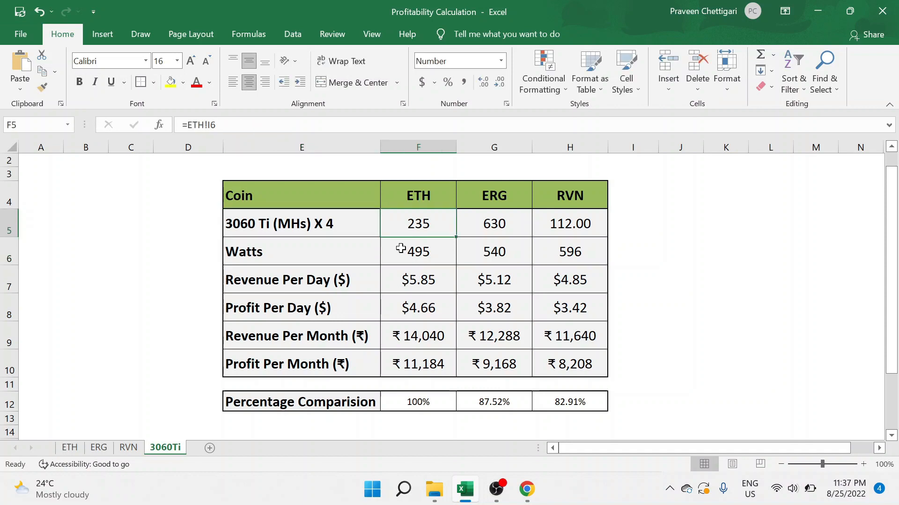
left_click(494, 223)
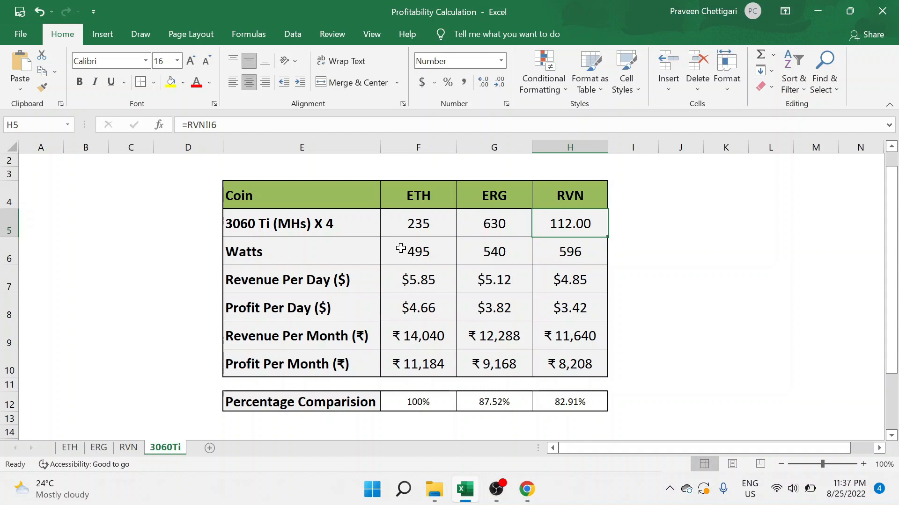
mouse_move(450, 254)
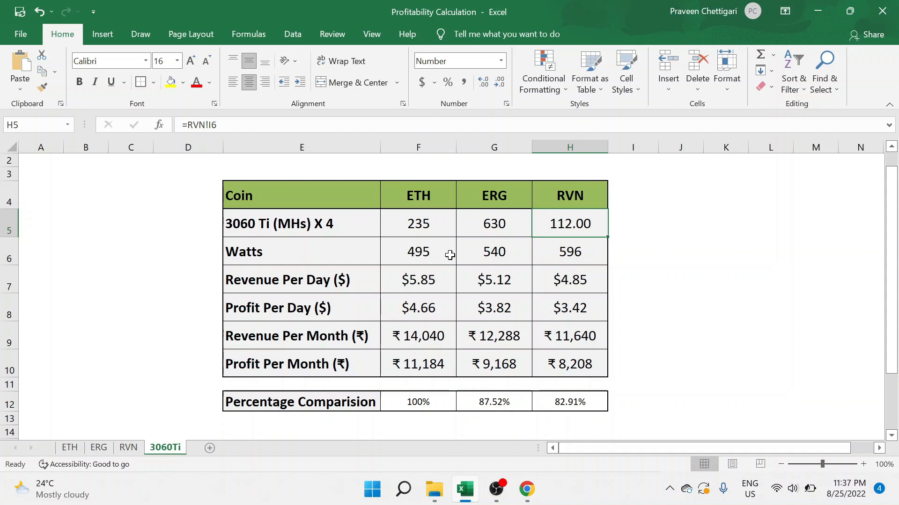
Step: Review the ETH, ERG and RVN wattage, daily revenue and monthly revenue linked formulas
left_click(569, 251)
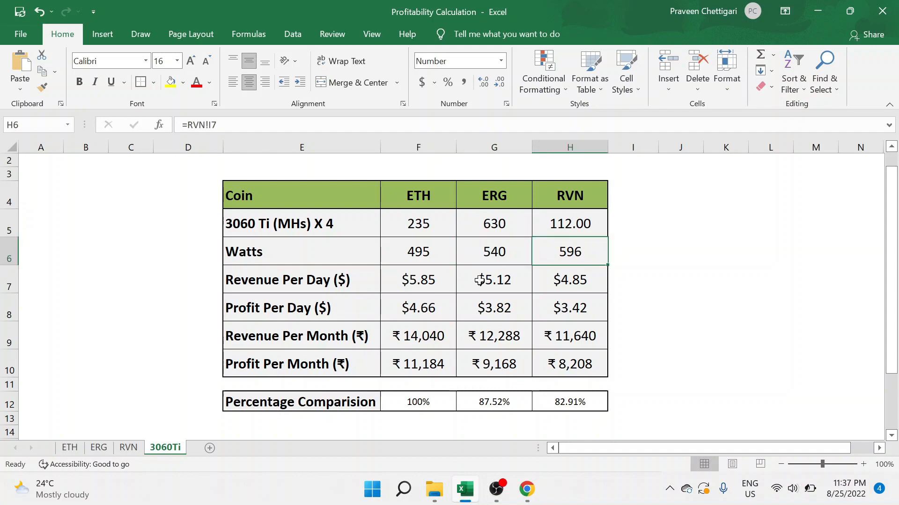
left_click(418, 251)
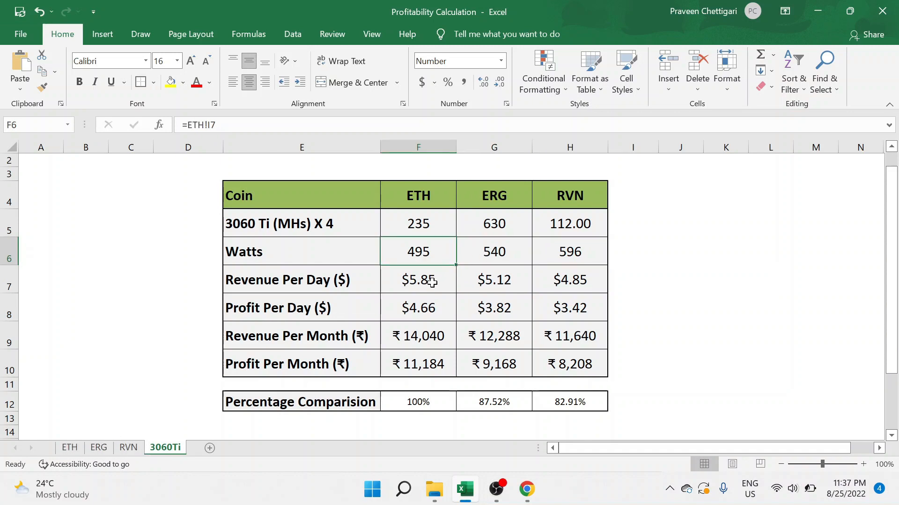
left_click(417, 278)
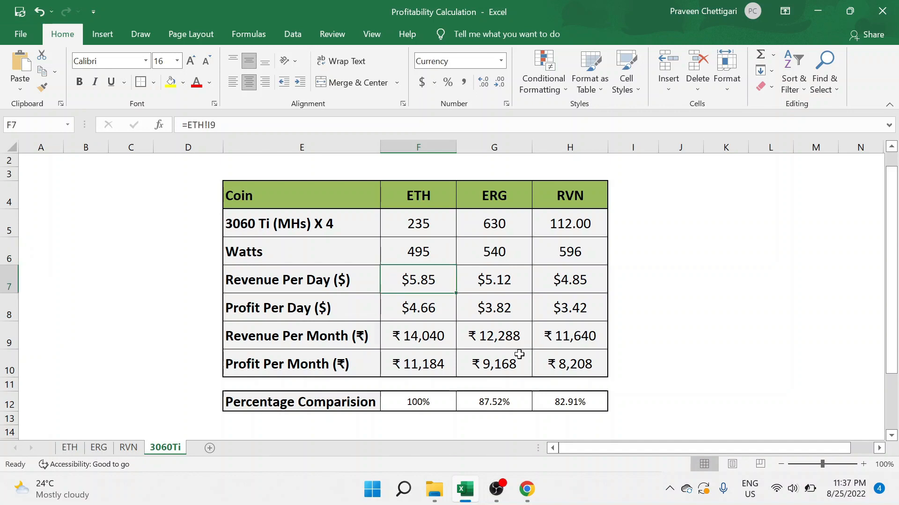
left_click(495, 279)
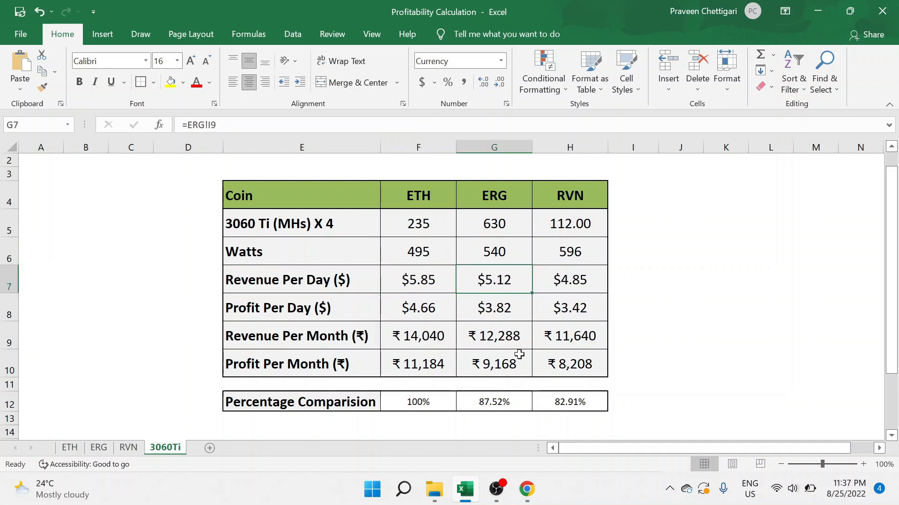
left_click(417, 335)
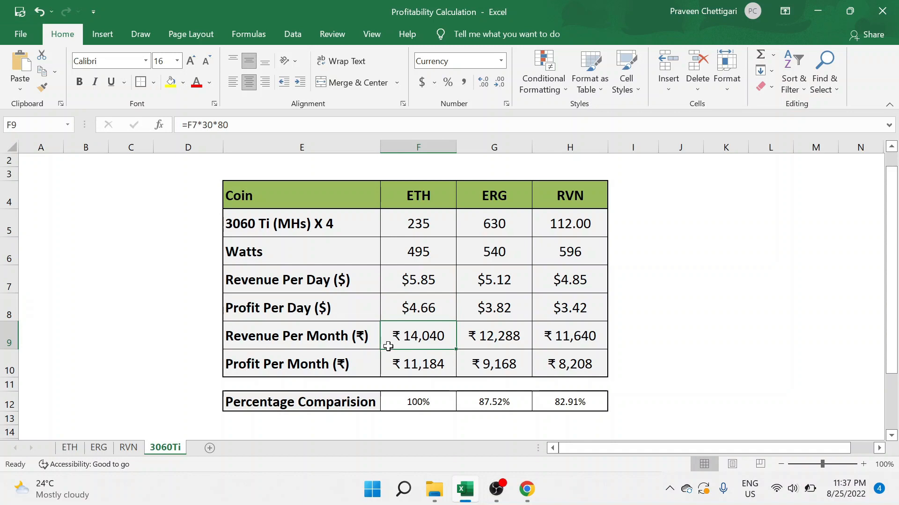
mouse_move(425, 366)
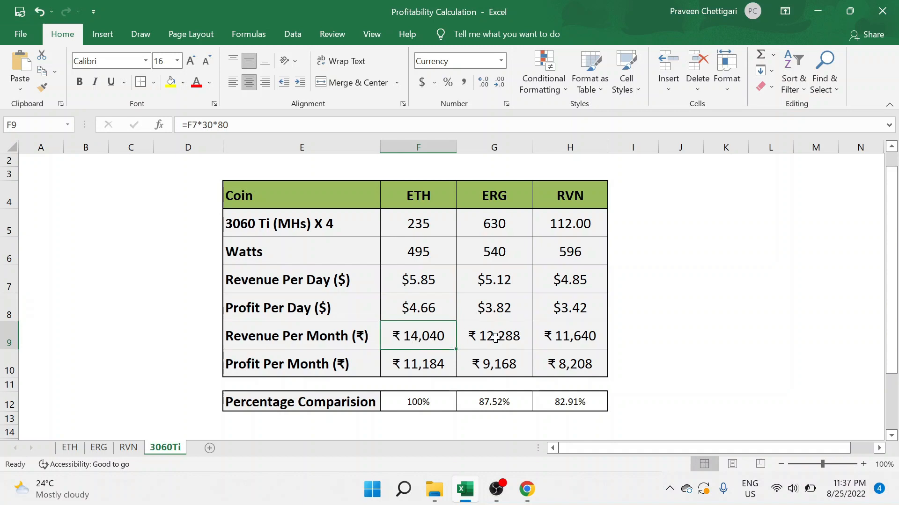
left_click(569, 336)
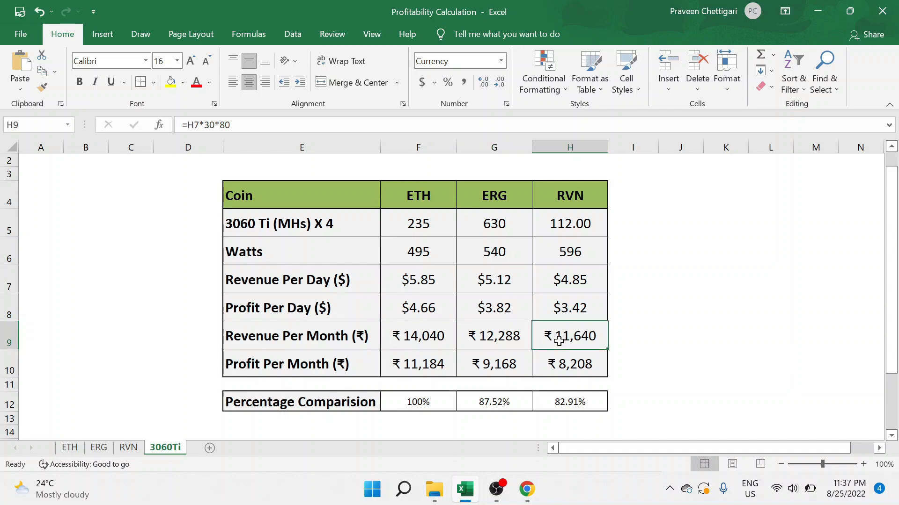
mouse_move(447, 412)
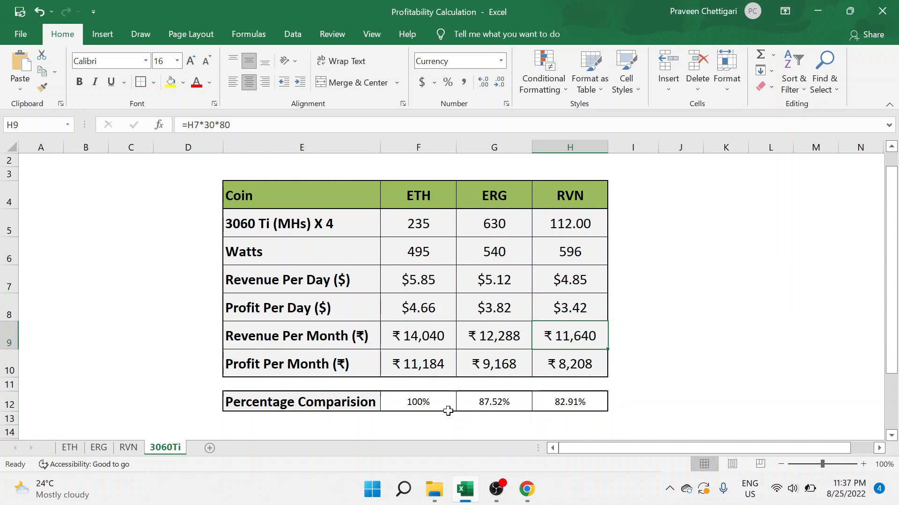
mouse_move(445, 402)
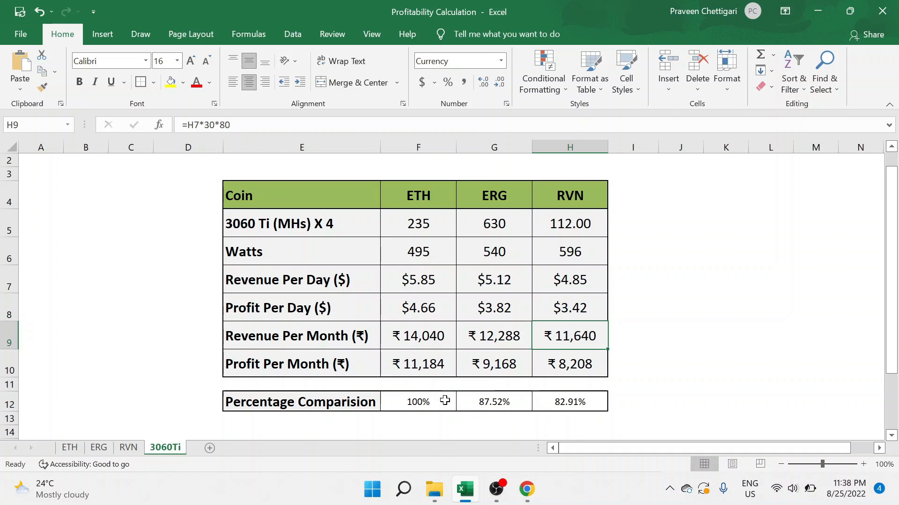
left_click(417, 401)
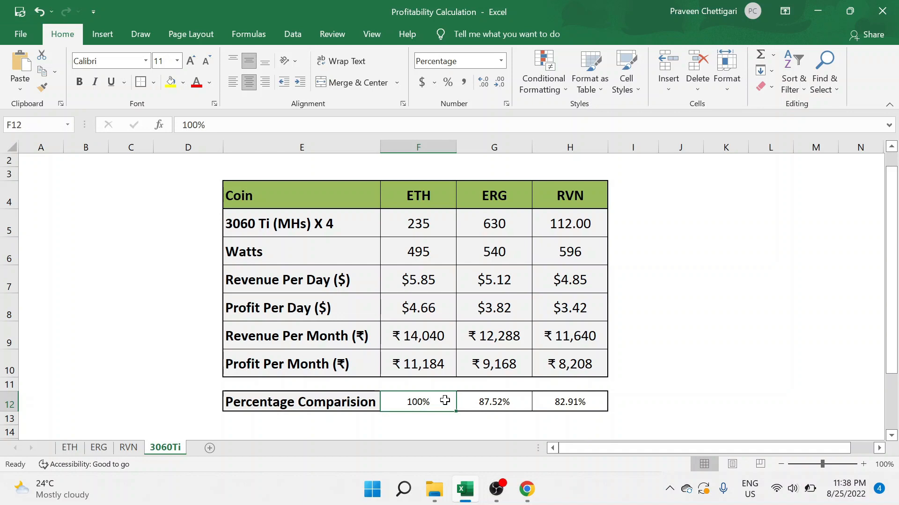
mouse_move(590, 277)
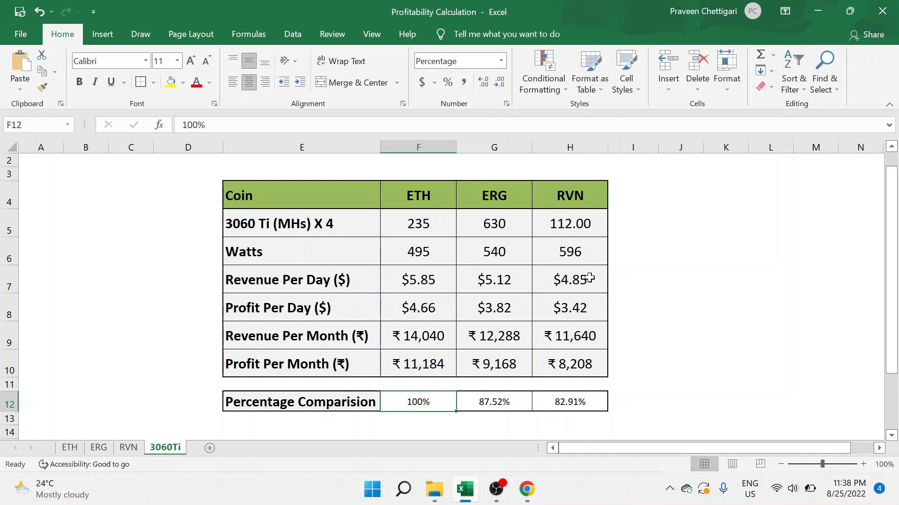
left_click(494, 195)
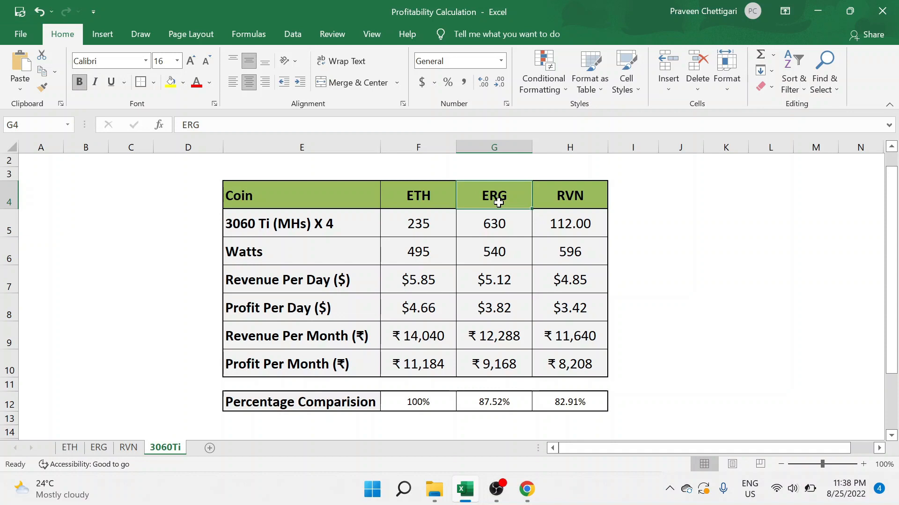
mouse_move(529, 394)
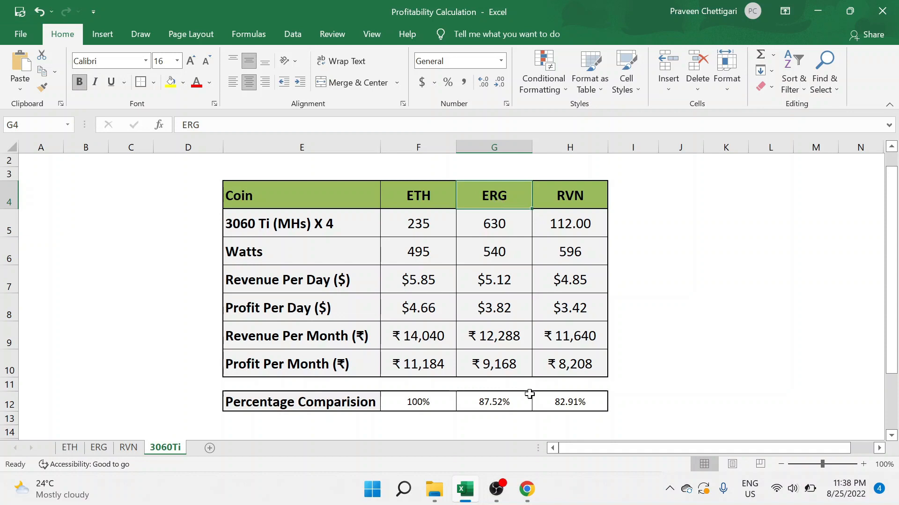
left_click(497, 402)
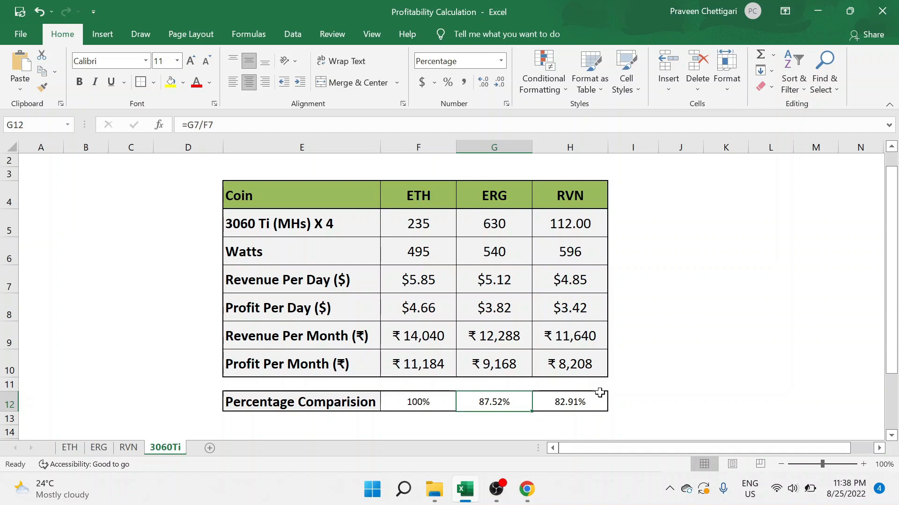
mouse_move(593, 400)
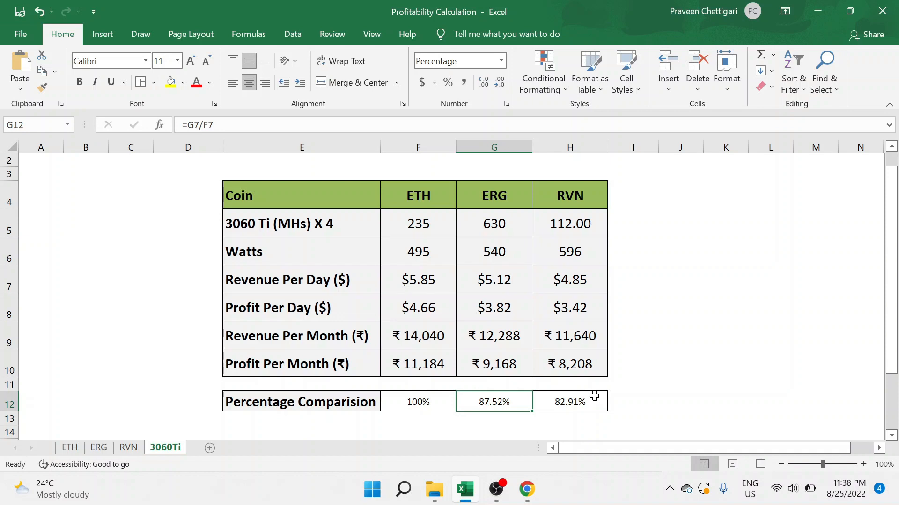
left_click(577, 402)
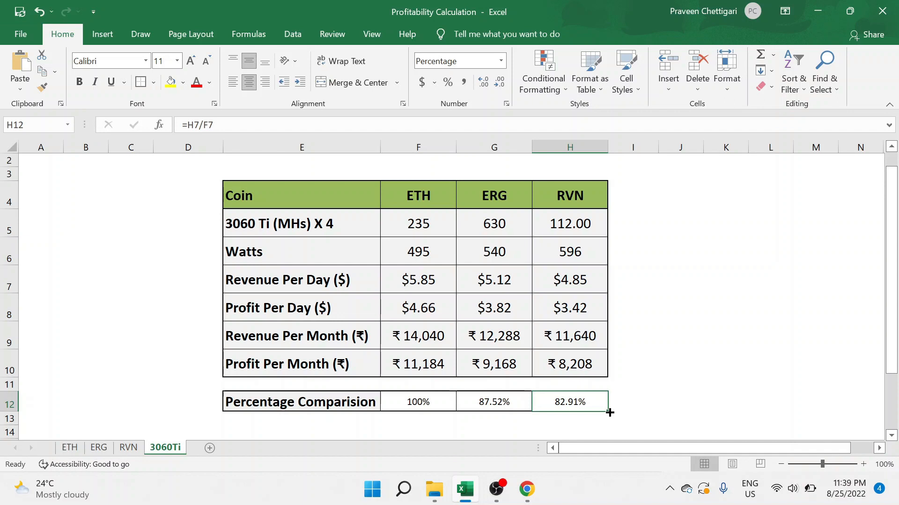
mouse_move(325, 406)
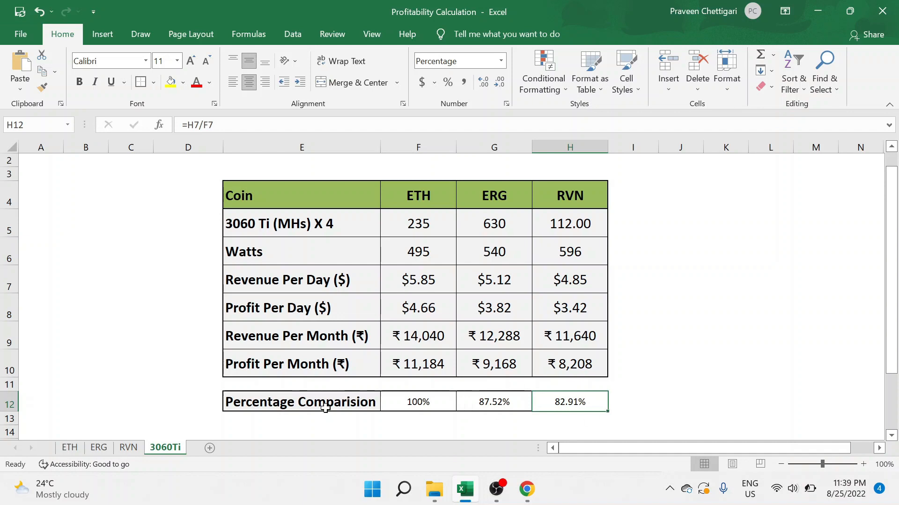